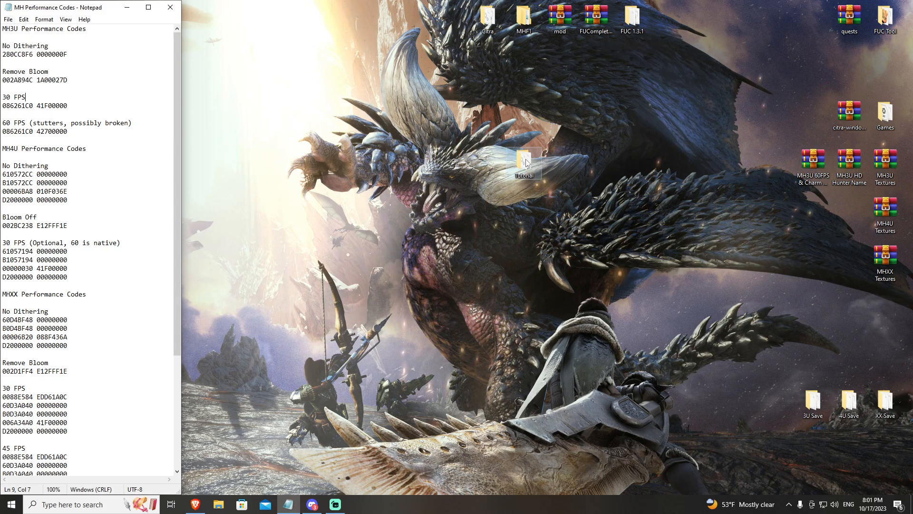
- Move the MH4U .3ds game and v1.1 update .cia into Tutorial\games, then close both windows
double_click(523, 161)
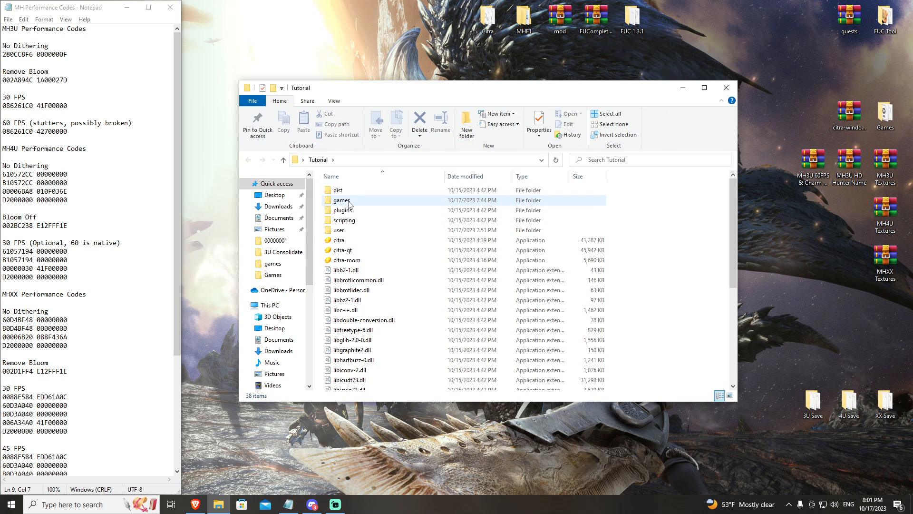
double_click(341, 200)
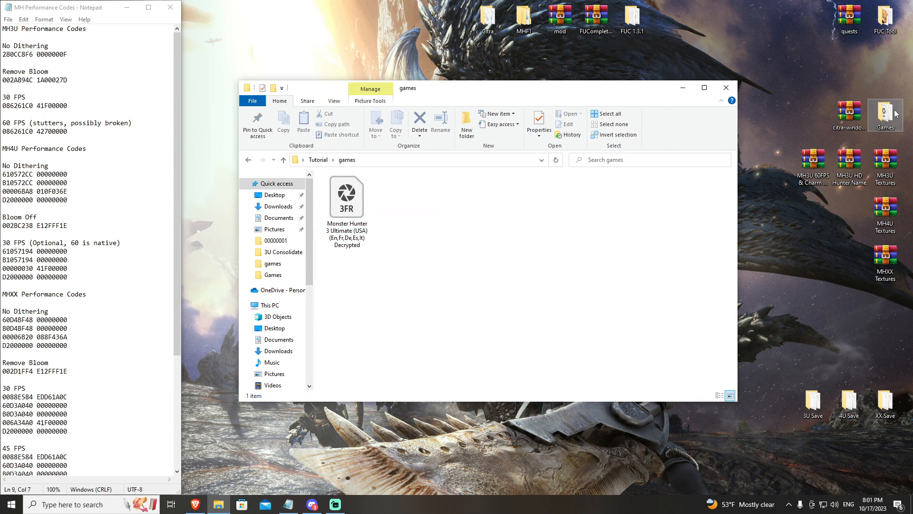
double_click(885, 115)
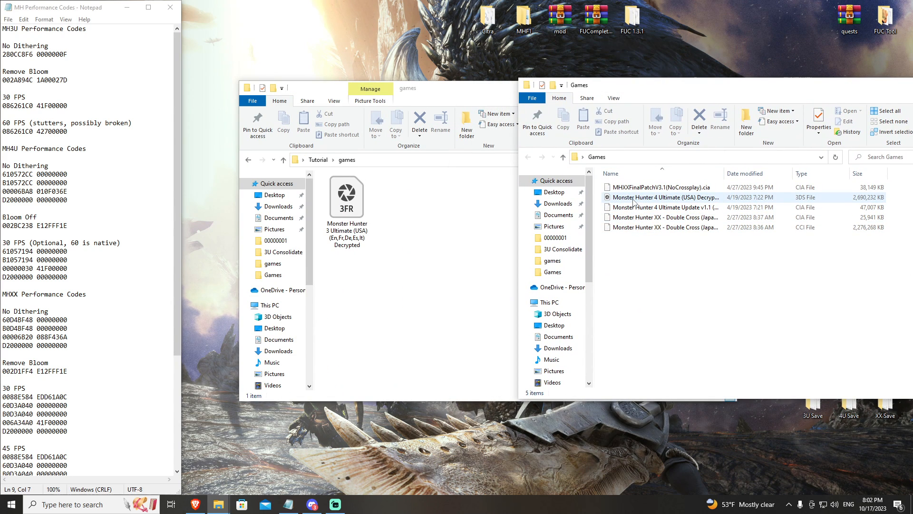
click(664, 197)
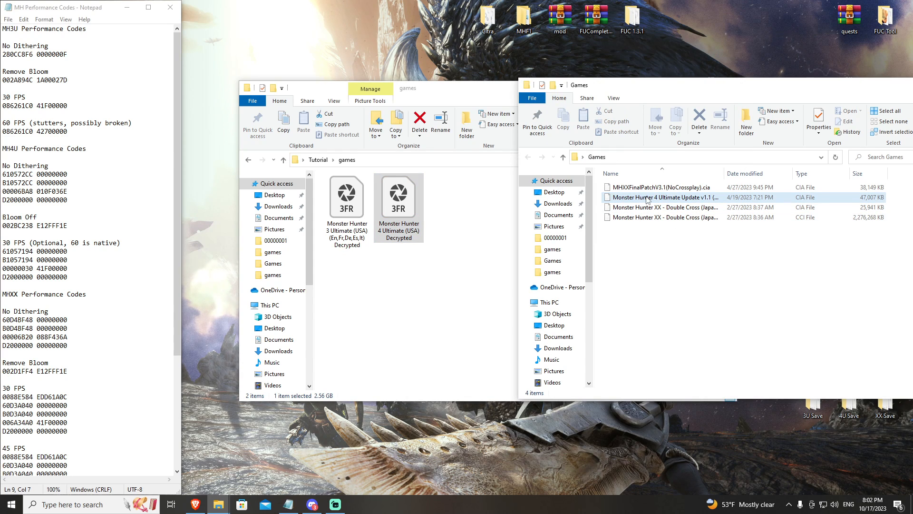
mouse_move(652, 197)
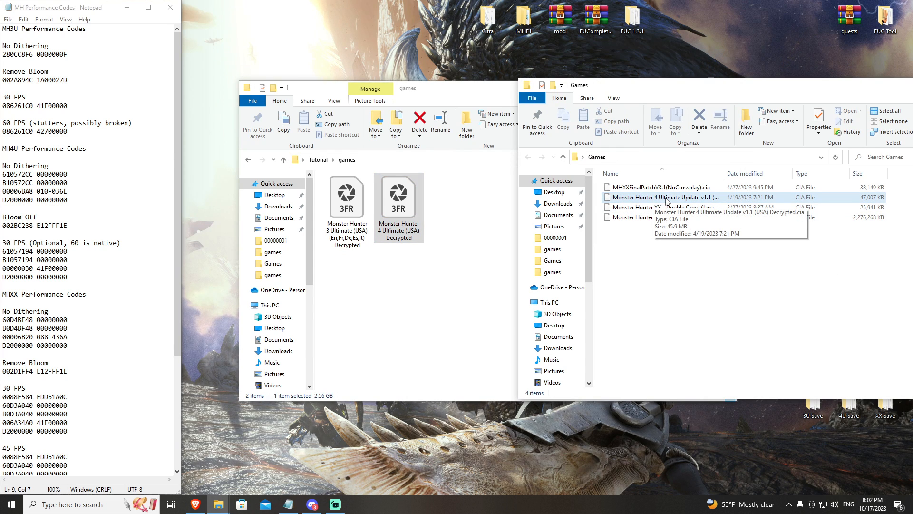
click(450, 210)
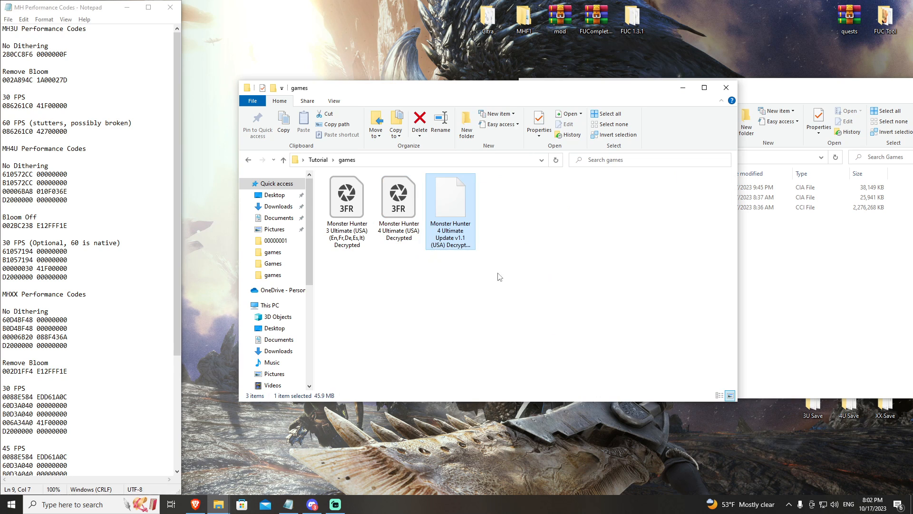
mouse_move(630, 92)
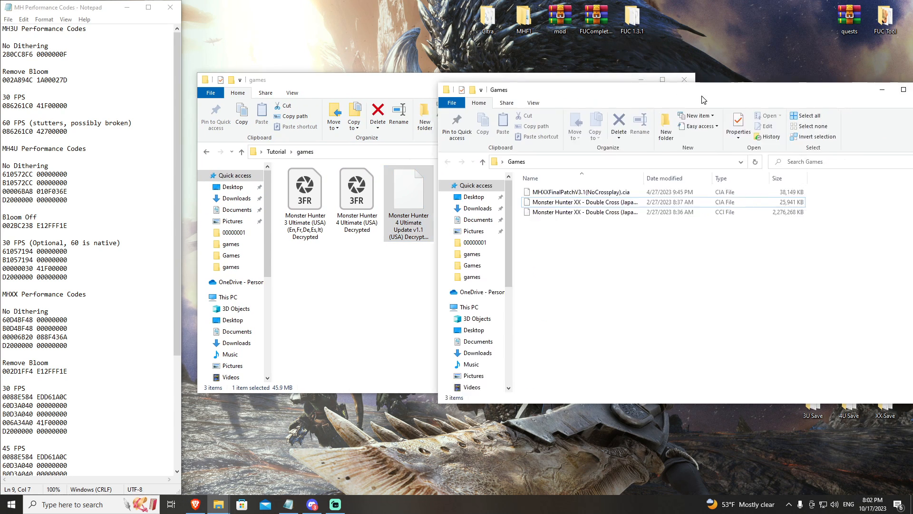
click(684, 80)
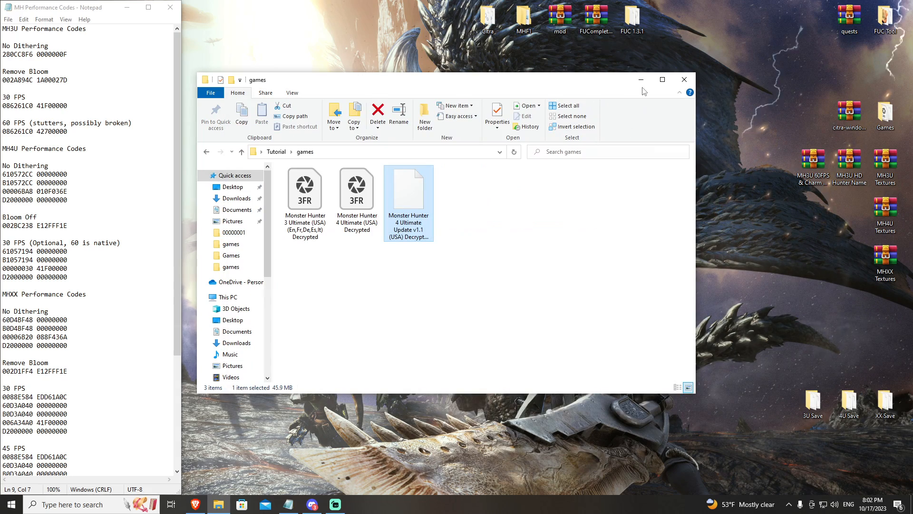
click(684, 79)
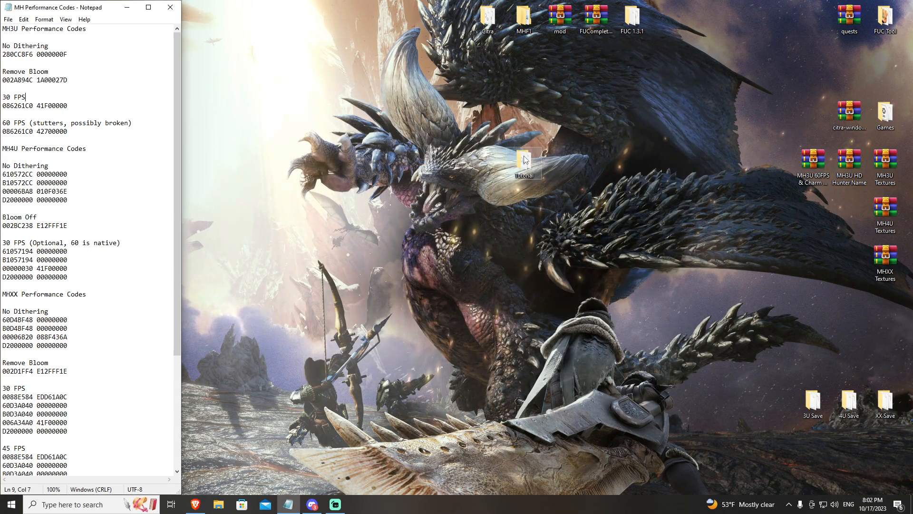
- Launch Citra and install Monster Hunter 4 Ultimate Update v1.1 (USA) Decrypted.cia from games
double_click(523, 162)
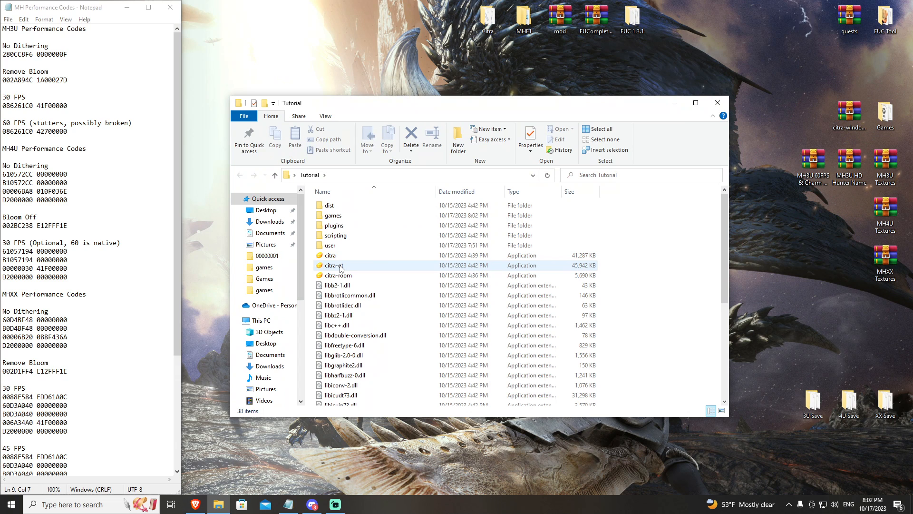
double_click(334, 265)
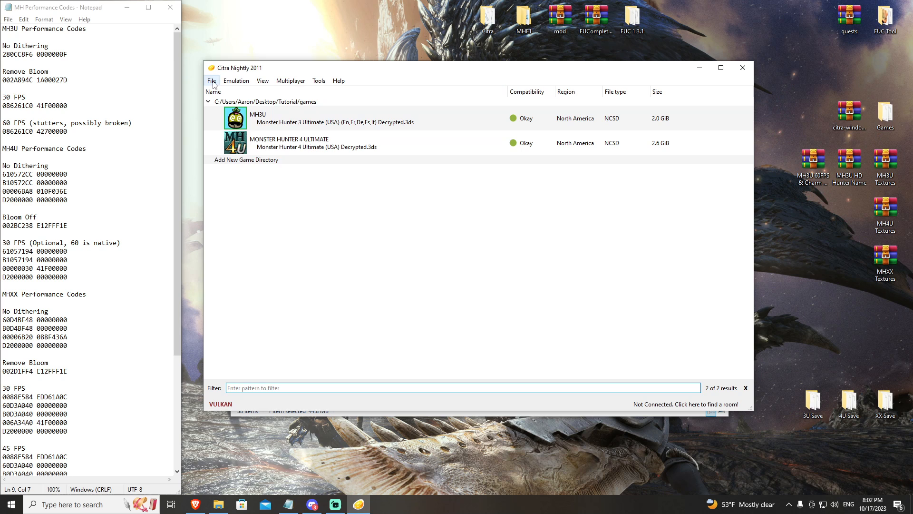
click(211, 80)
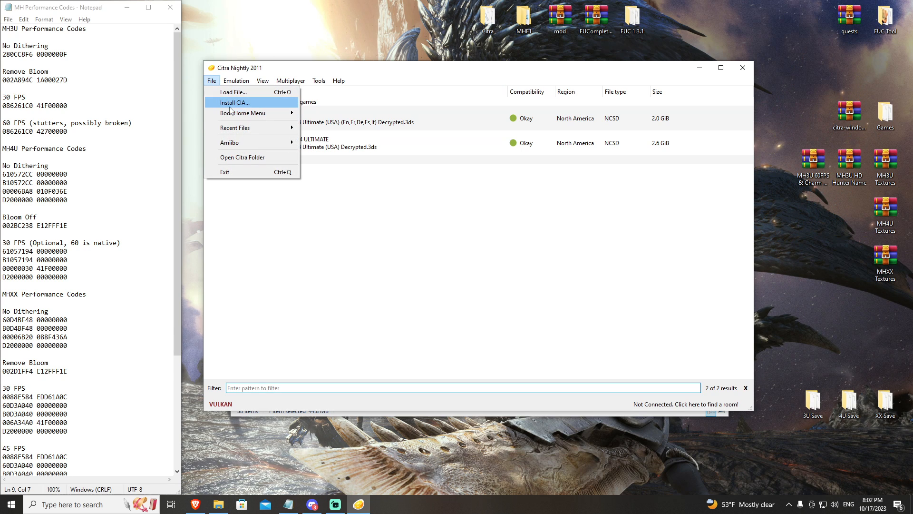
mouse_move(249, 106)
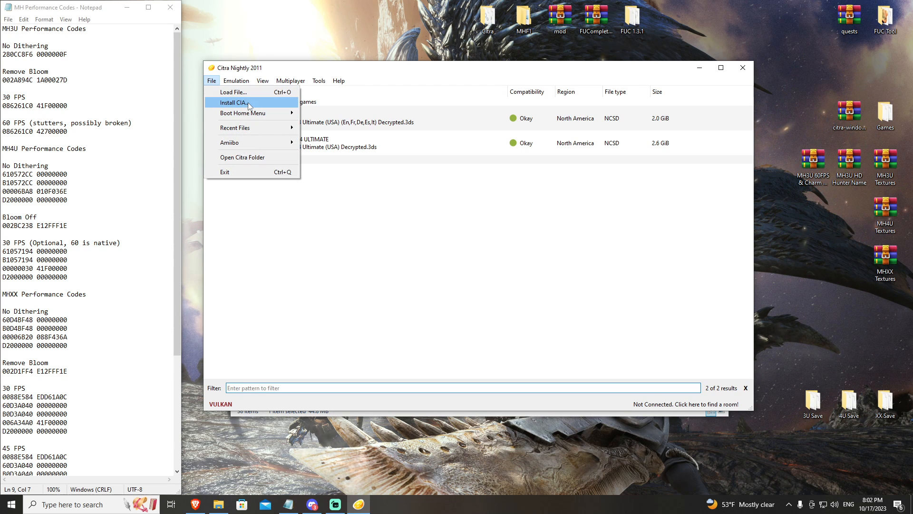
click(233, 102)
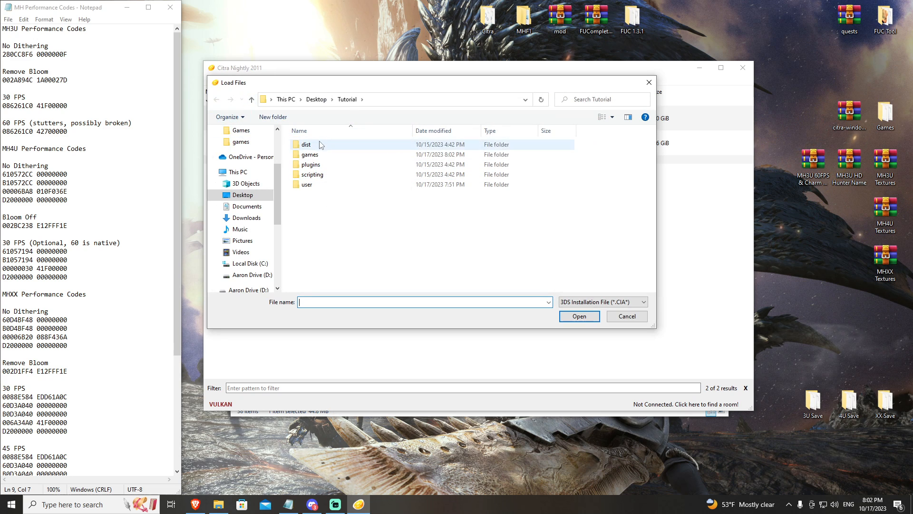
double_click(308, 154)
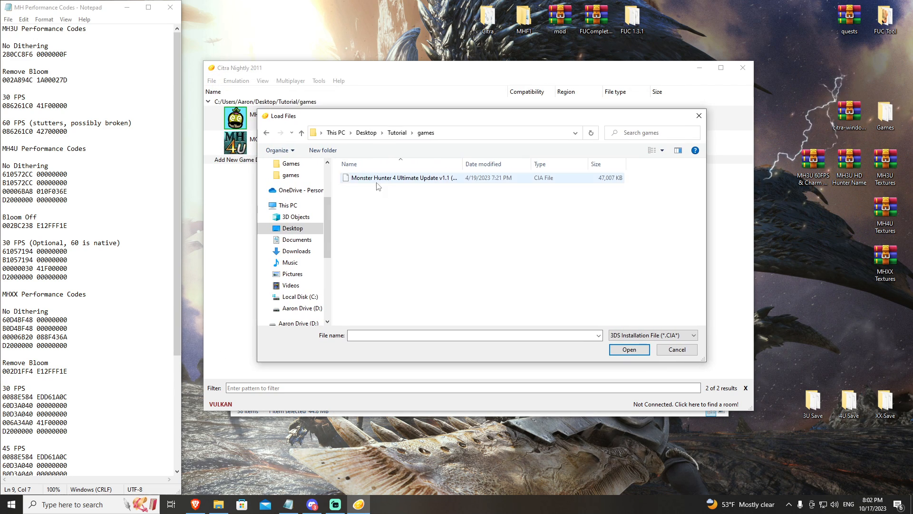
click(402, 178)
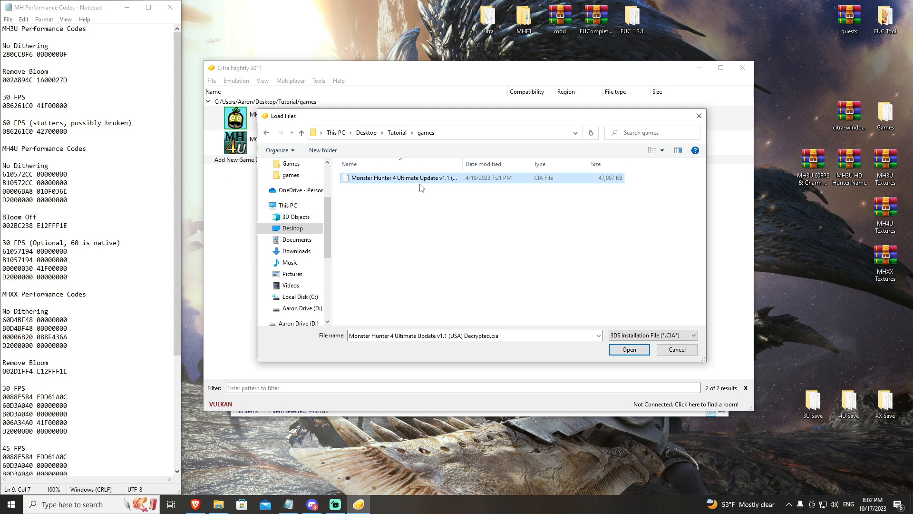
click(628, 348)
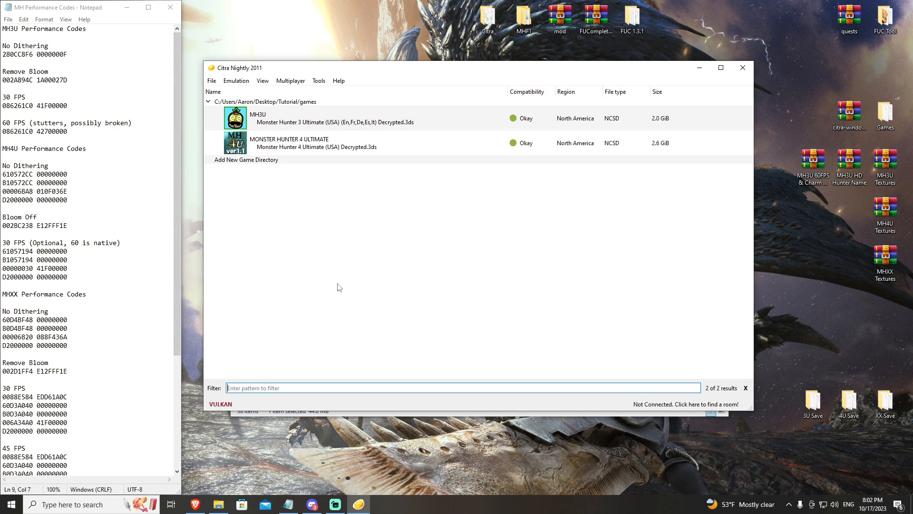
mouse_move(126, 181)
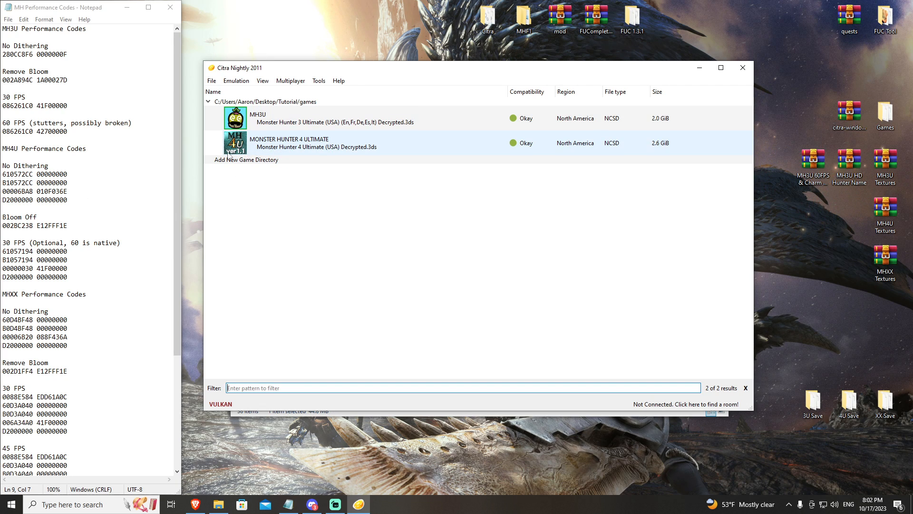
mouse_move(298, 148)
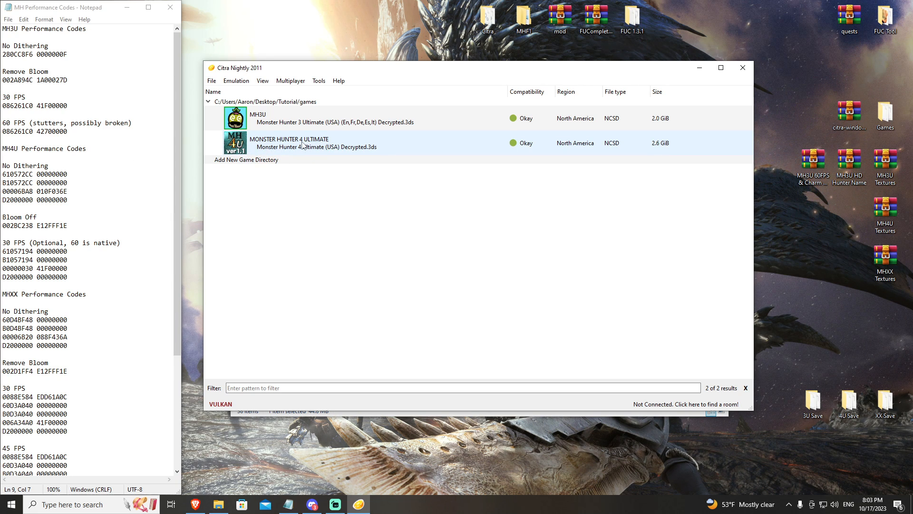
- Right-click Monster Hunter 4 Ultimate in Citra's game list to show its context menu
right_click(314, 143)
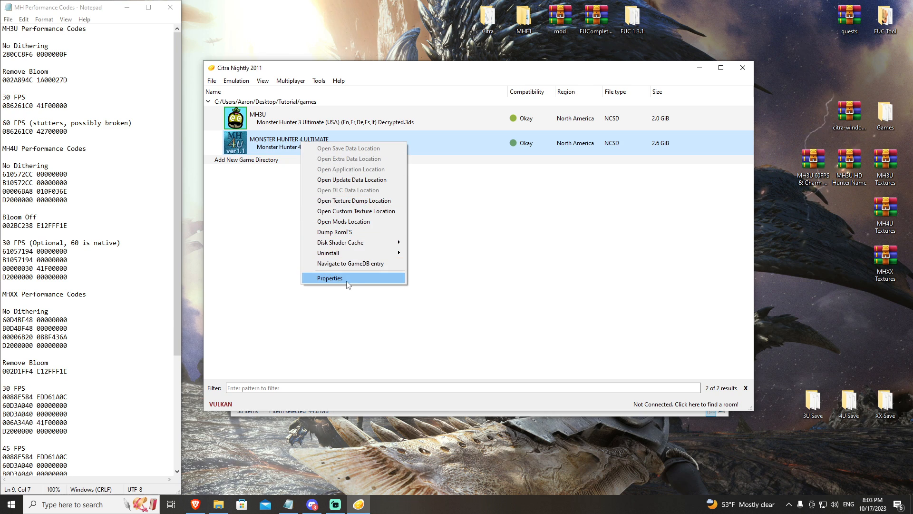
- Add and enable a '3D Off/No Dithering' cheat holding the four copied No Dithering code lines
click(331, 278)
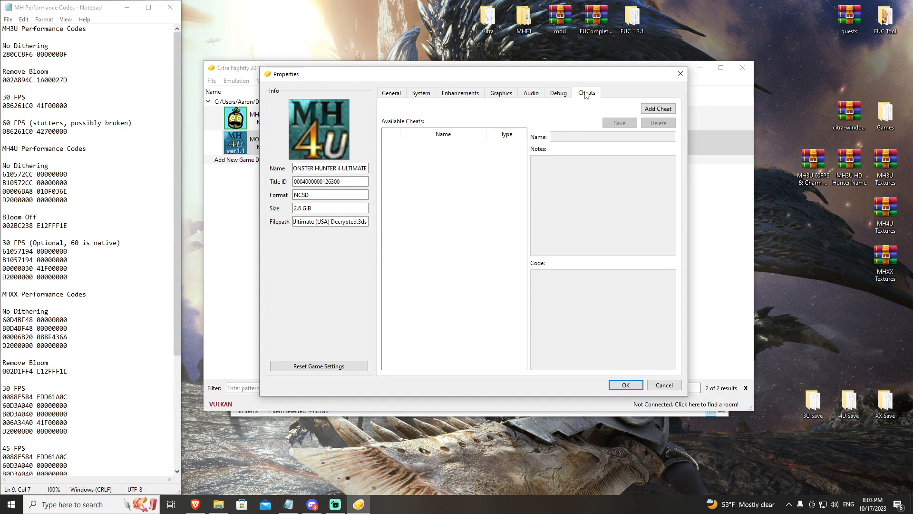
click(658, 109)
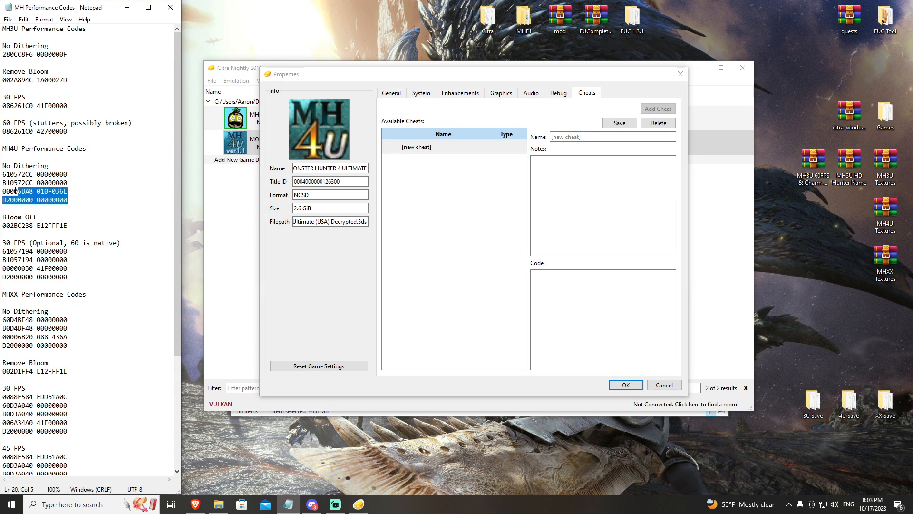
right_click(29, 186)
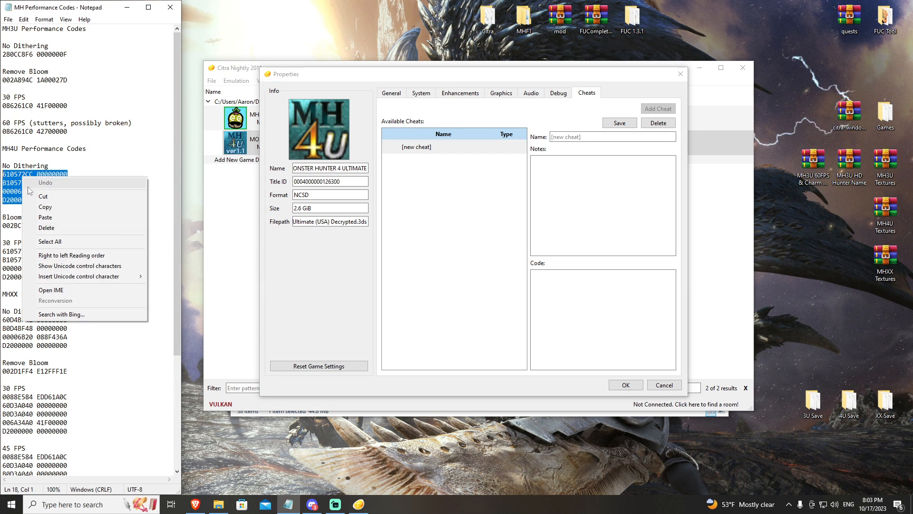
mouse_move(53, 207)
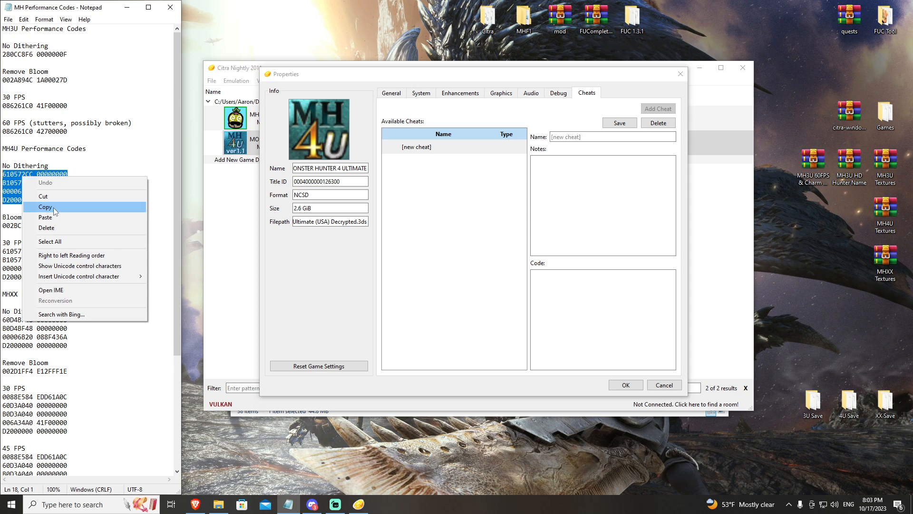
click(45, 207)
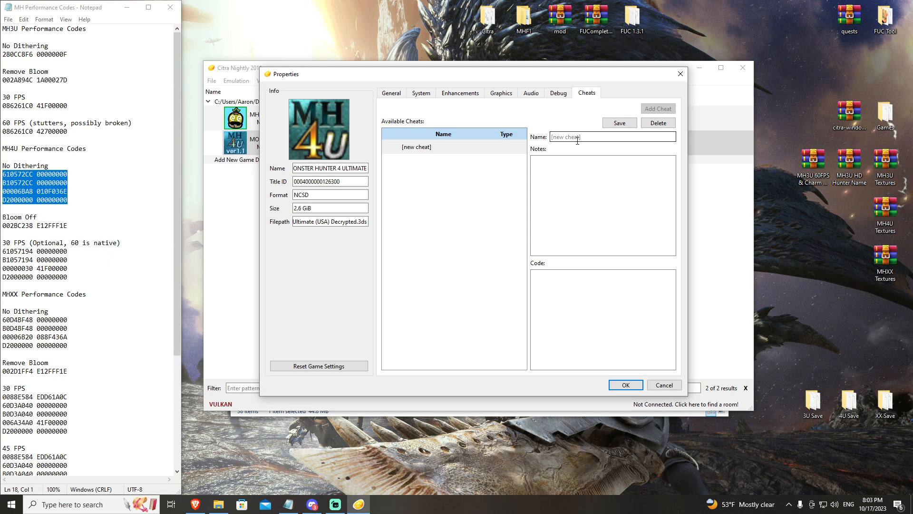
text(3D OFF)
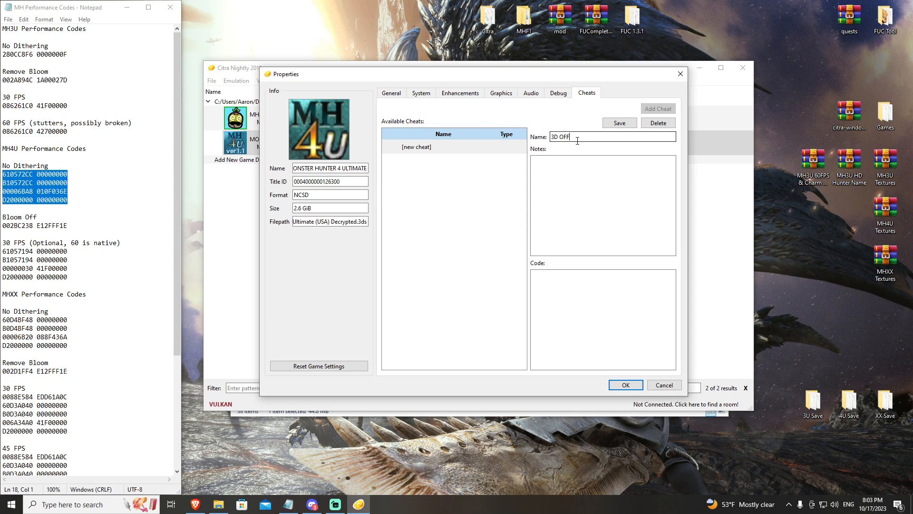
text(/No Dithering)
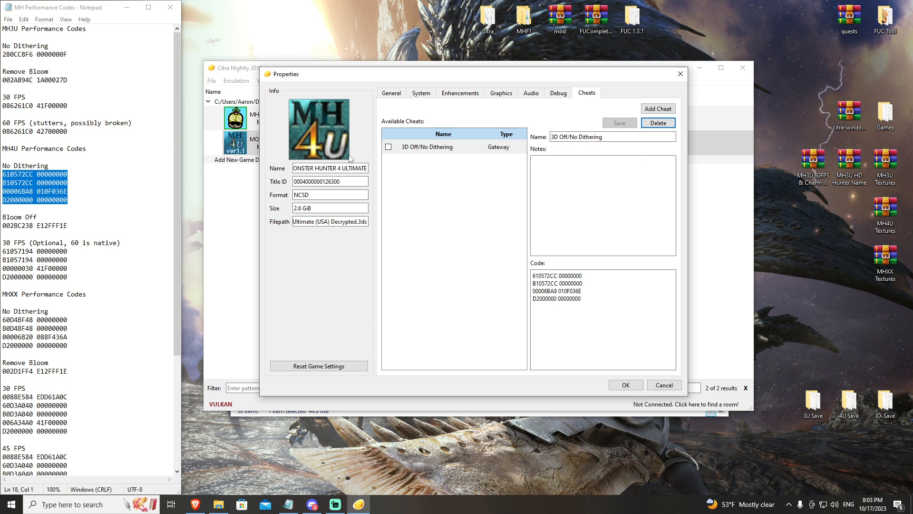
click(388, 147)
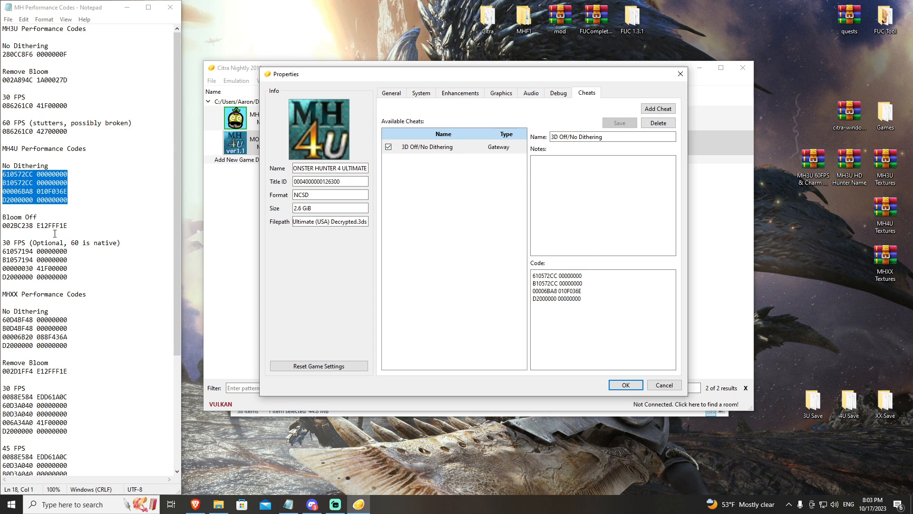
- Add and save a 'Bloom Off' cheat with code 002BC238 E12FFF1E
right_click(32, 226)
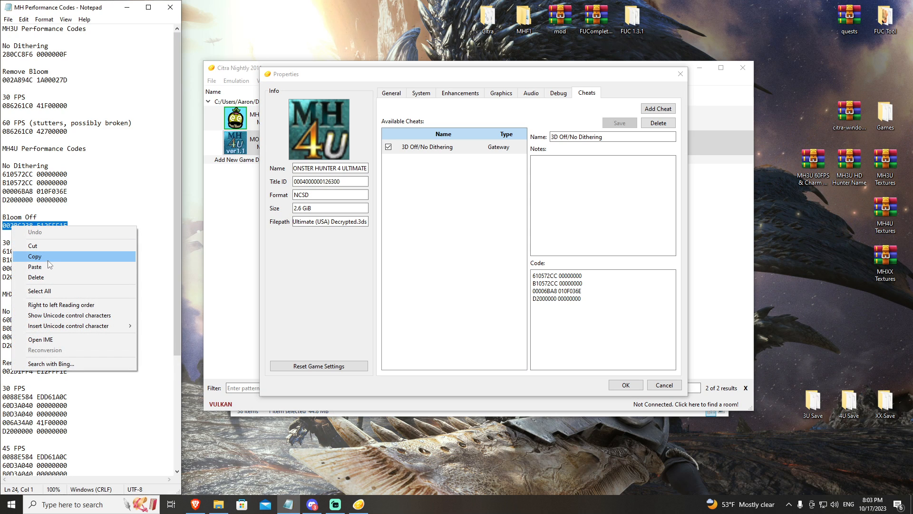
click(657, 108)
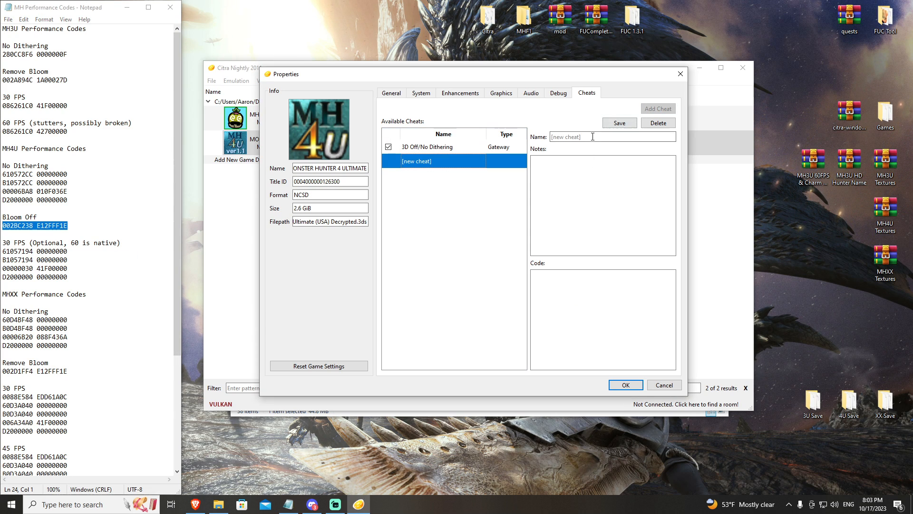
text(Bloo)
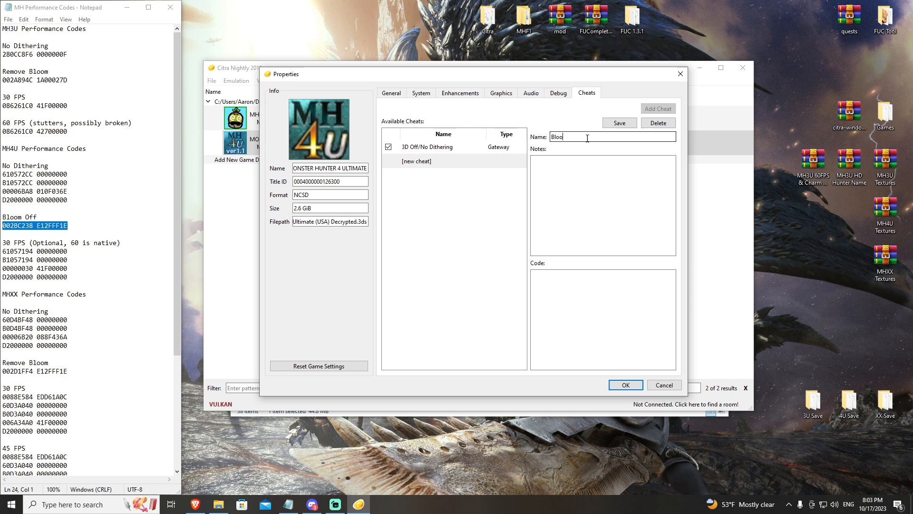
text(m Off)
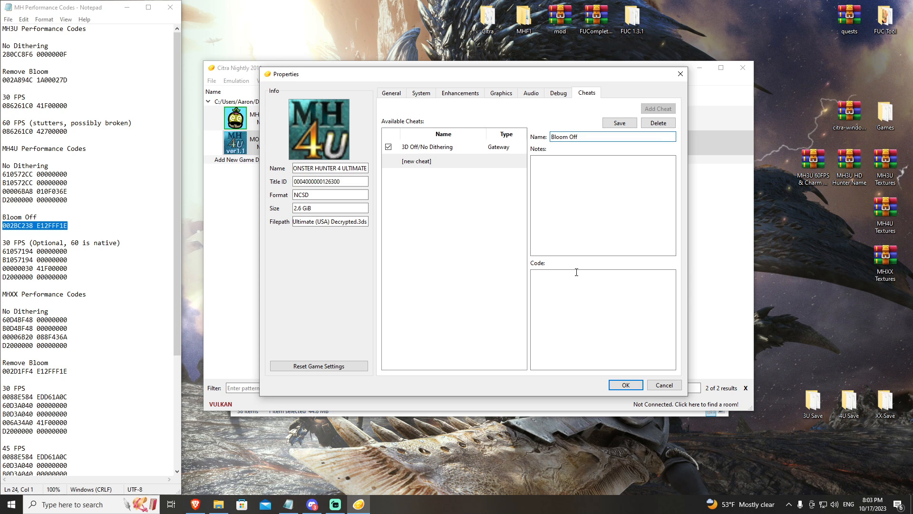
text(002BC238 E12FFF1E)
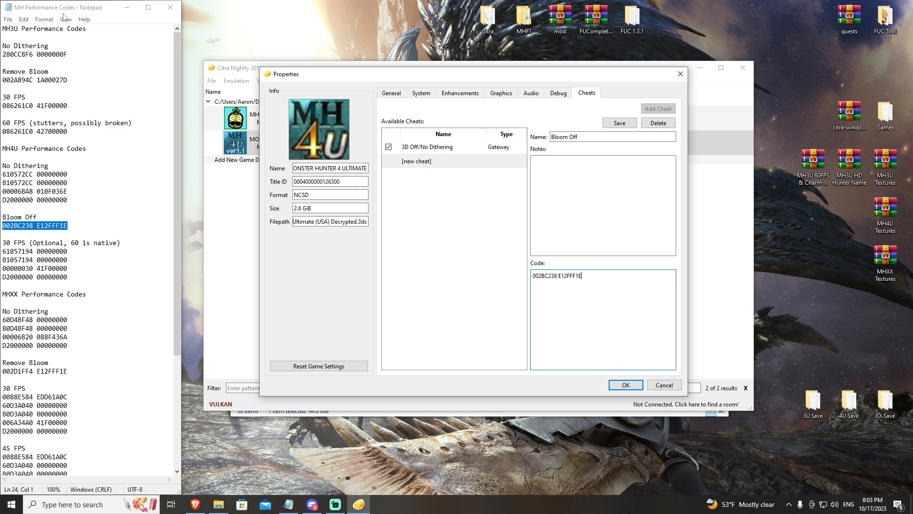
mouse_move(471, 5)
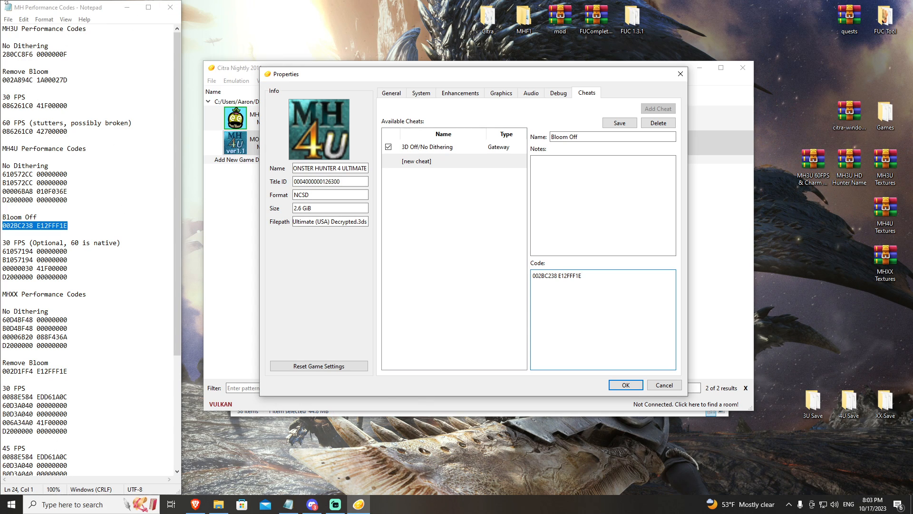
mouse_move(382, 46)
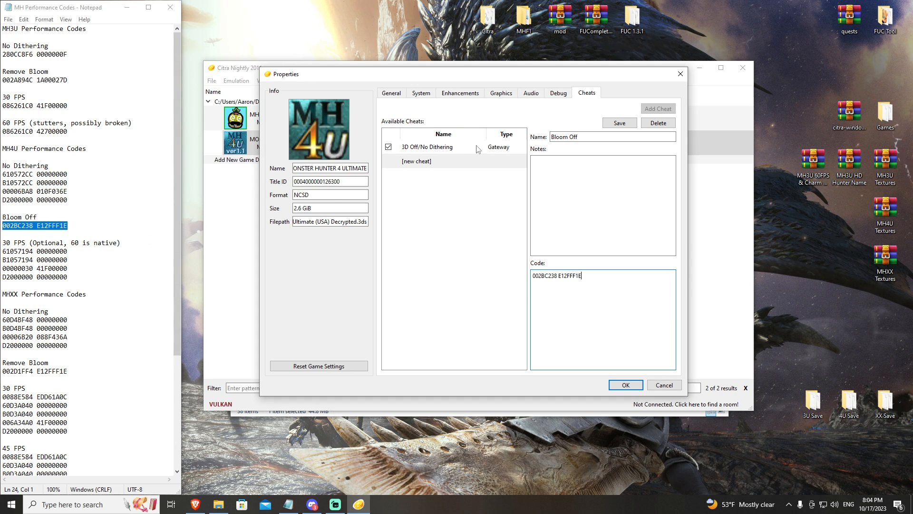
click(619, 123)
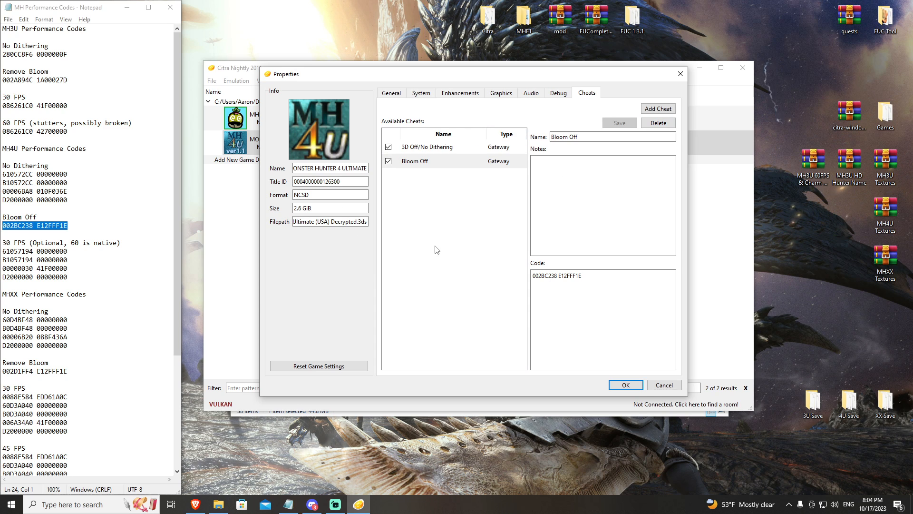
mouse_move(376, 276)
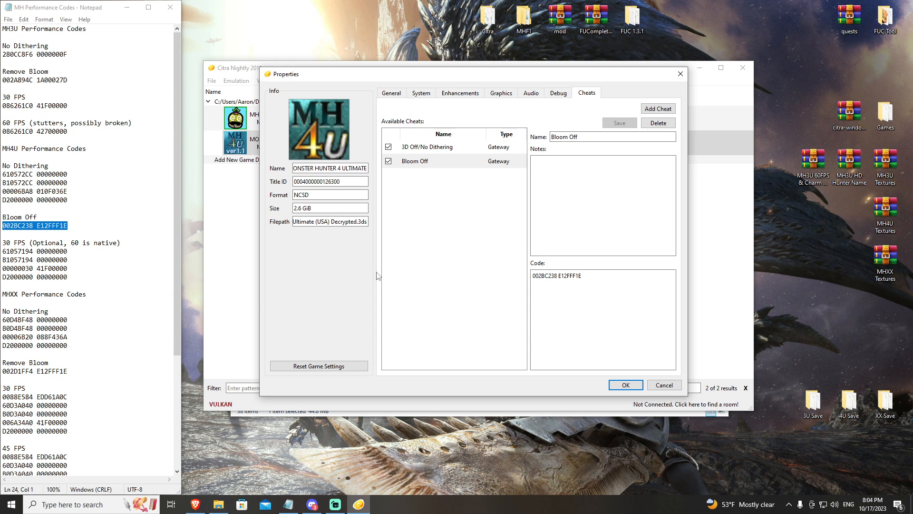
mouse_move(469, 108)
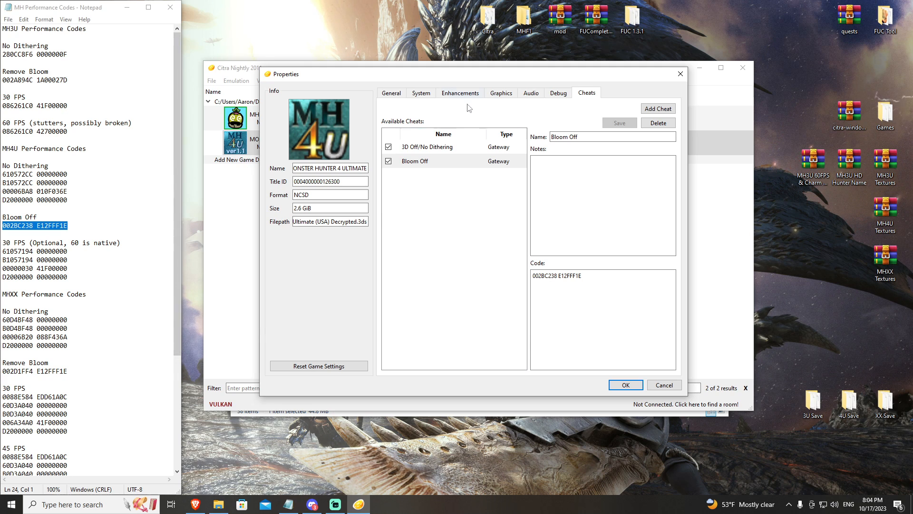
mouse_move(477, 171)
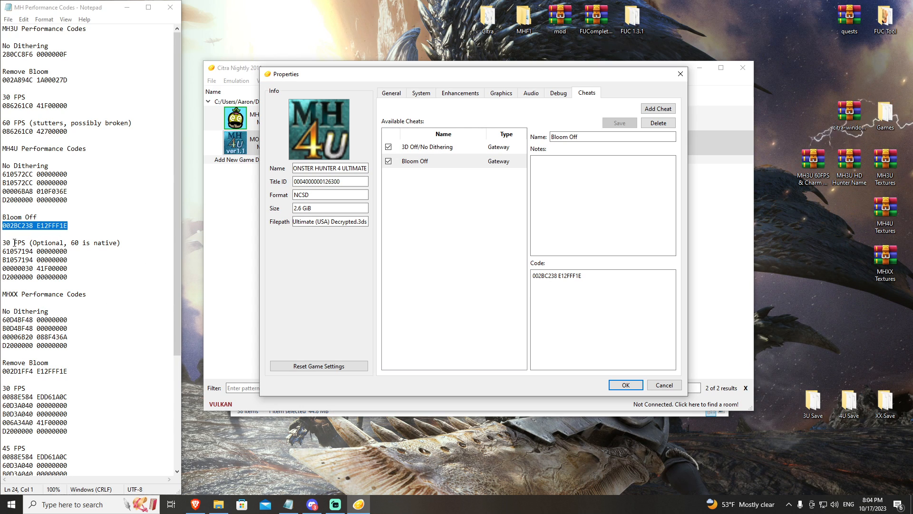
mouse_move(133, 245)
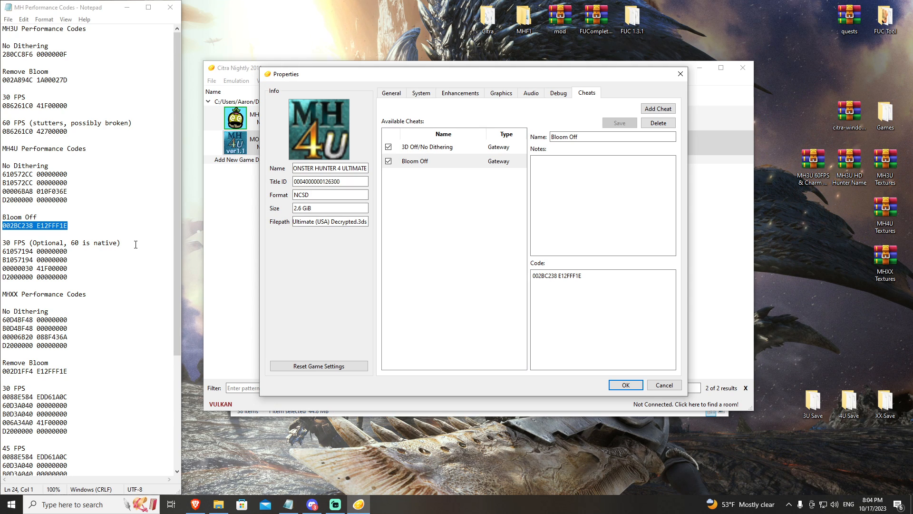
mouse_move(76, 280)
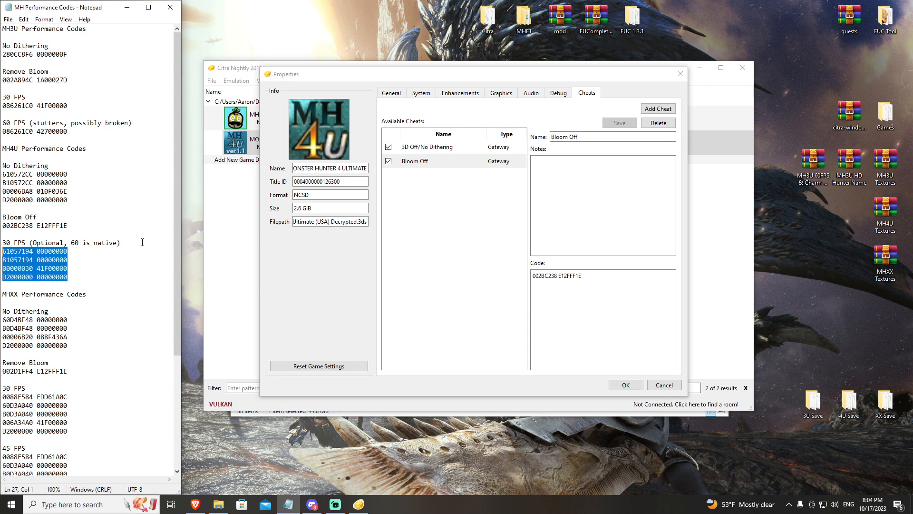
mouse_move(639, 376)
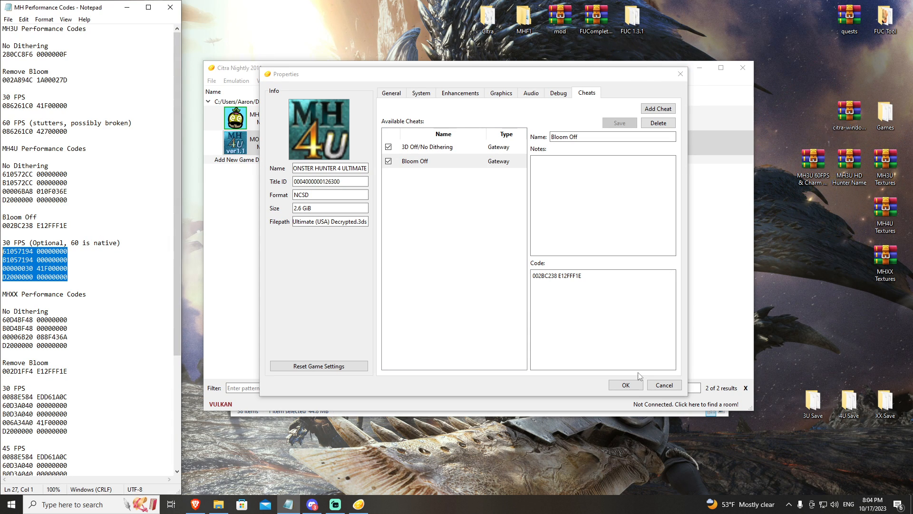
- Confirm both cheats with OK, closing the Monster Hunter 4 Ultimate properties
click(624, 385)
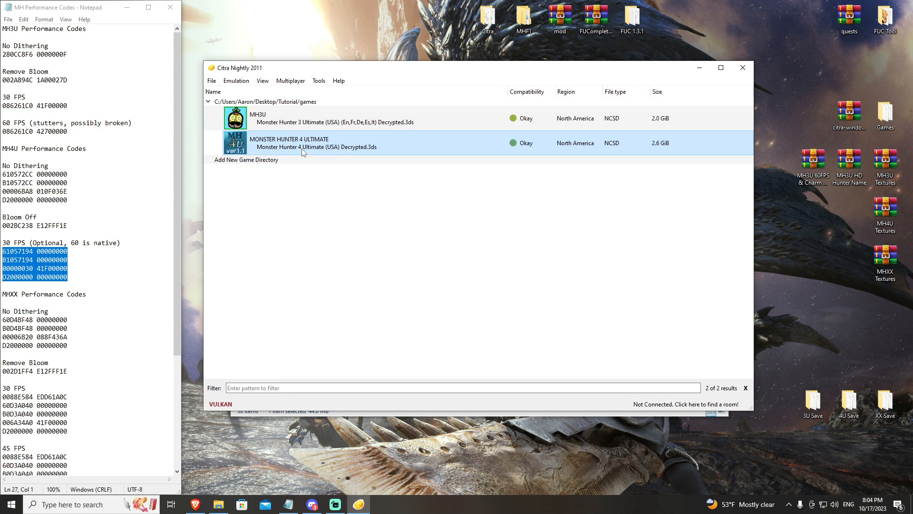
mouse_move(236, 81)
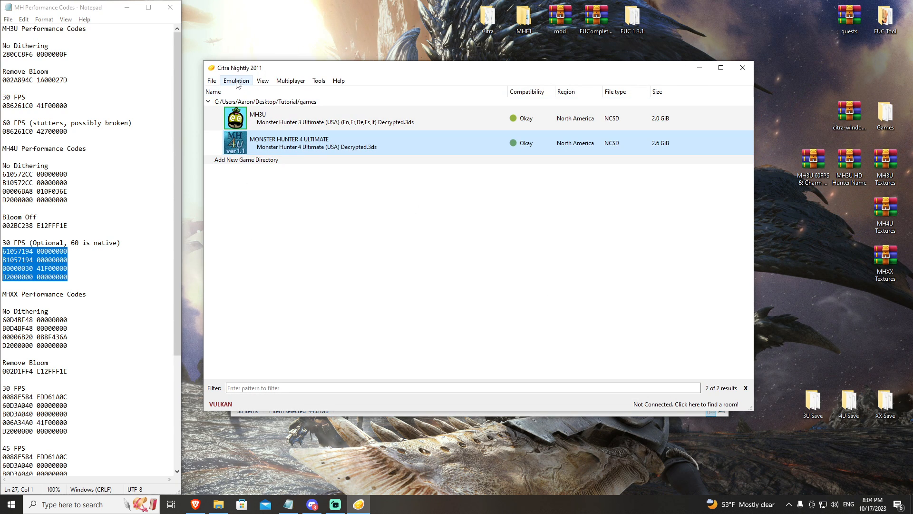
- In Graphics > Enhancements, set internal resolution to 3x Native (1200x720)
click(236, 80)
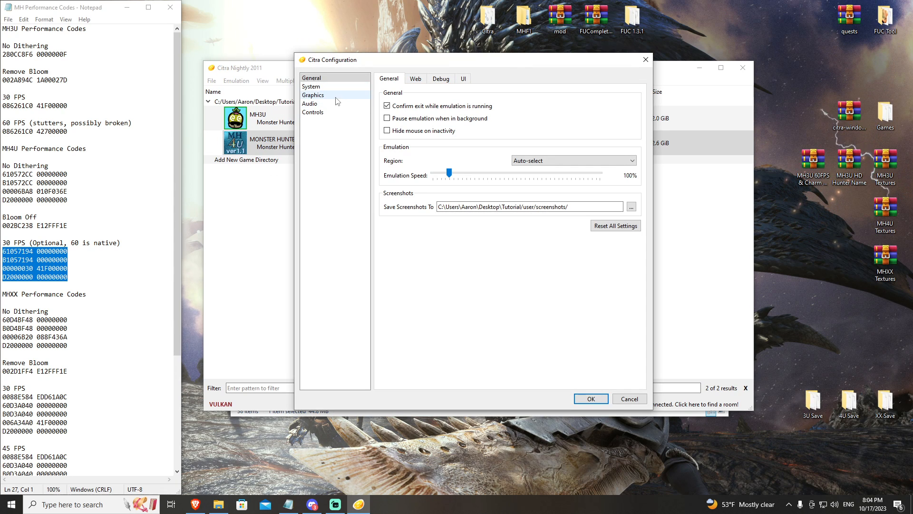
click(314, 95)
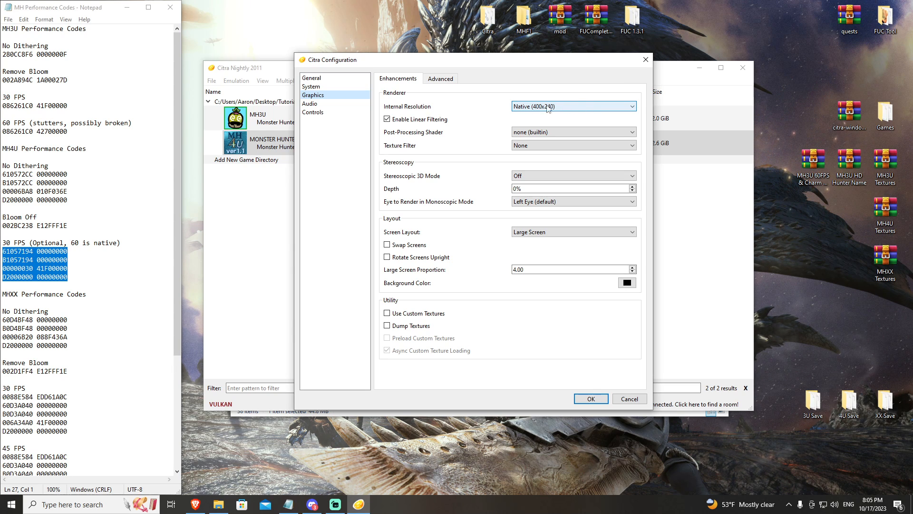
click(572, 106)
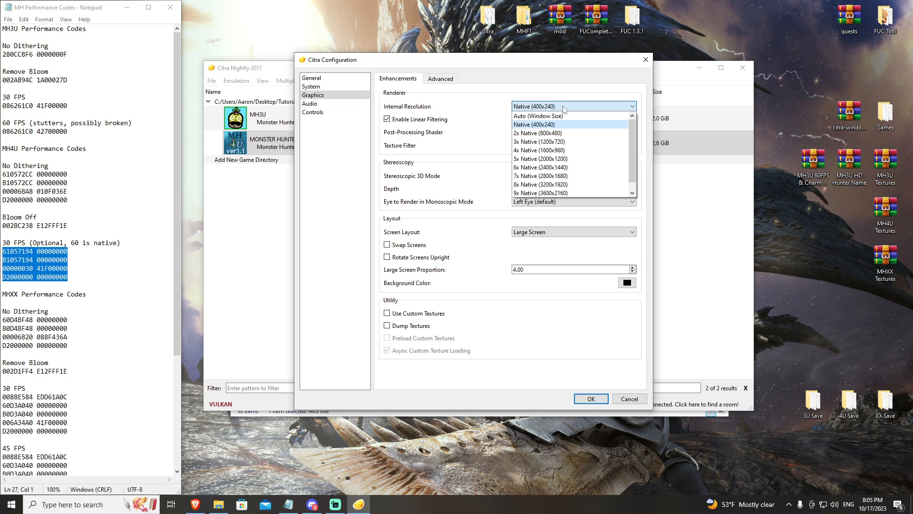
mouse_move(541, 142)
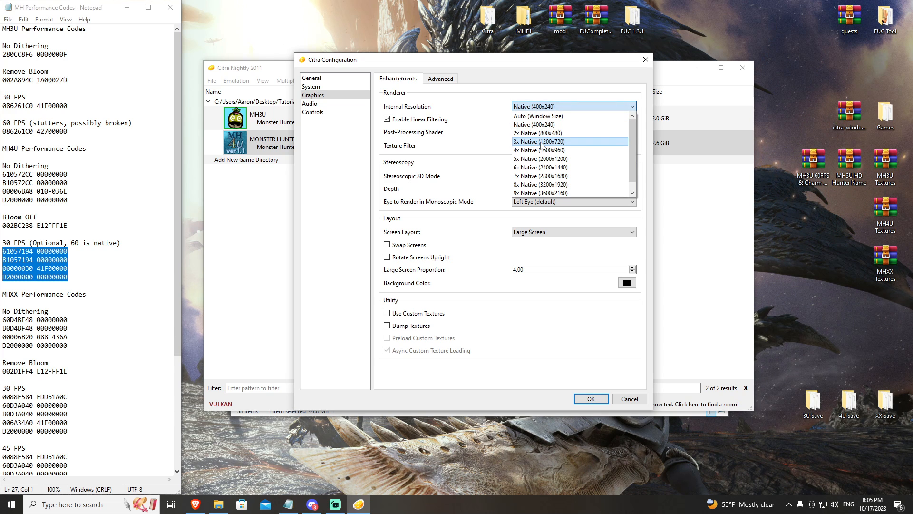
click(540, 141)
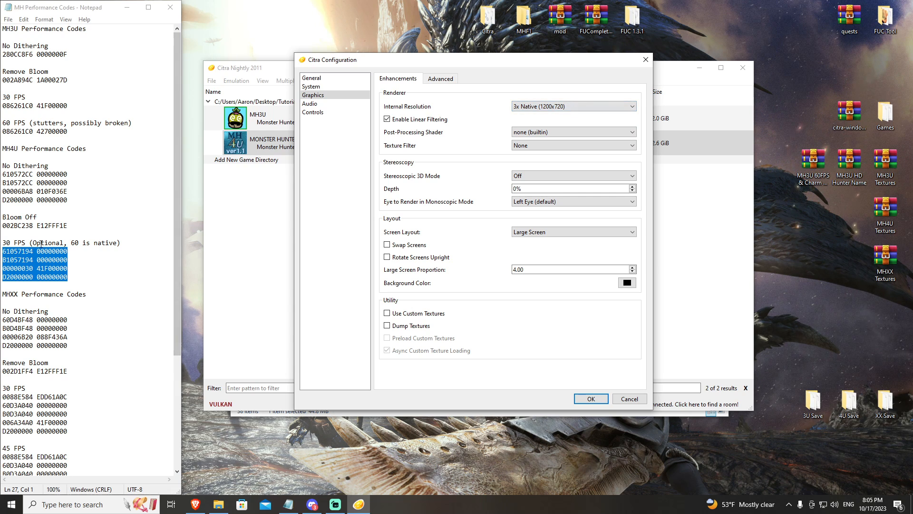
mouse_move(138, 267)
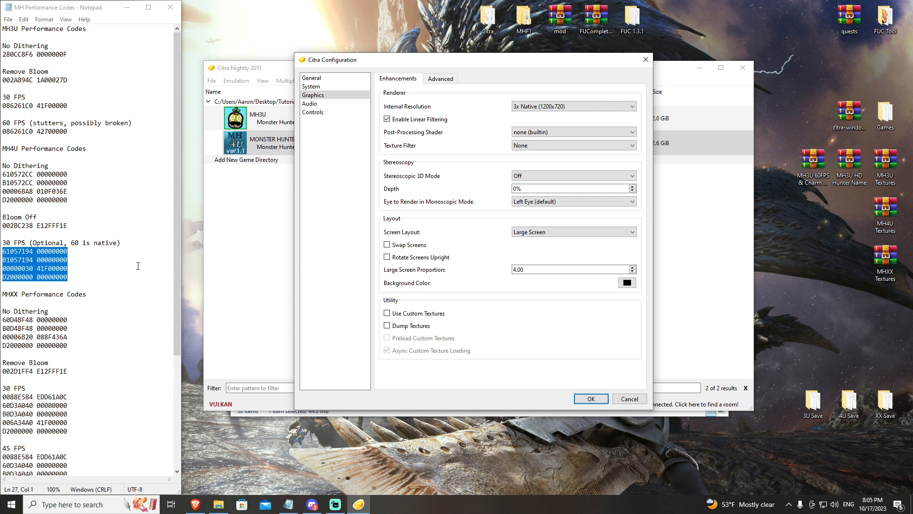
mouse_move(517, 98)
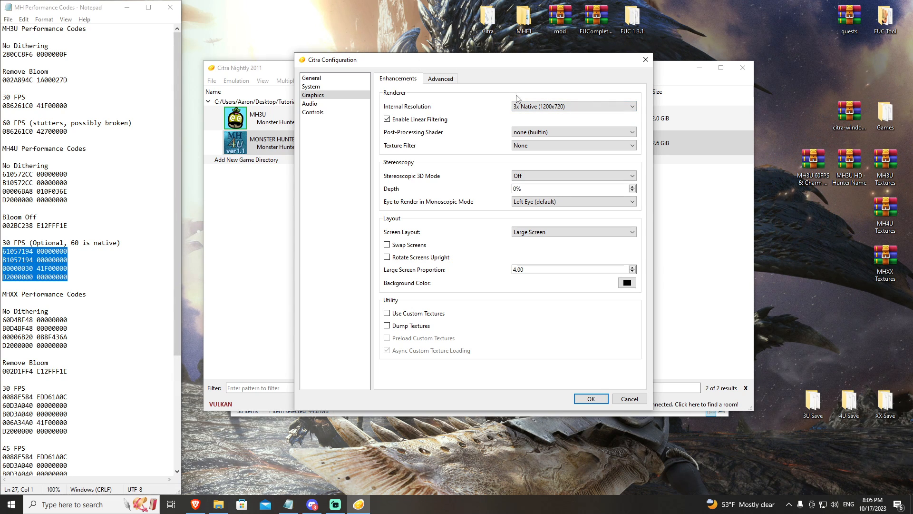
click(572, 106)
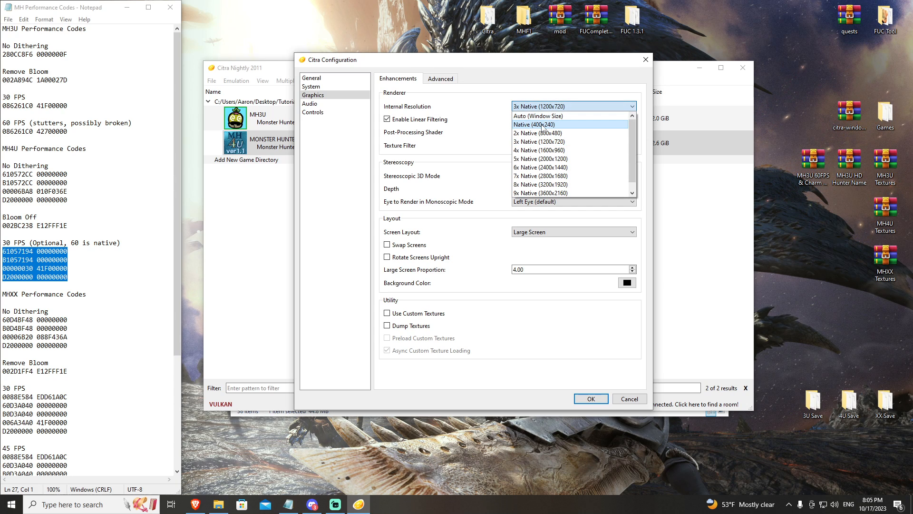
click(538, 141)
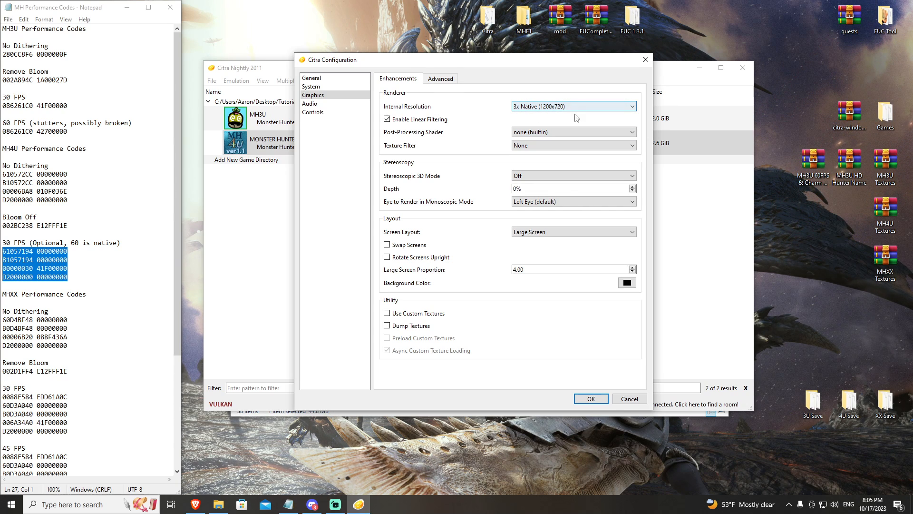
mouse_move(474, 238)
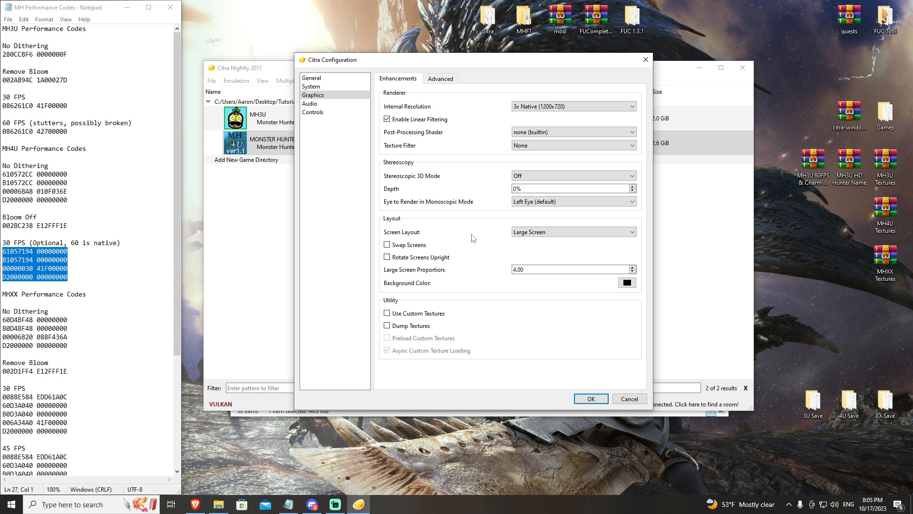
click(573, 106)
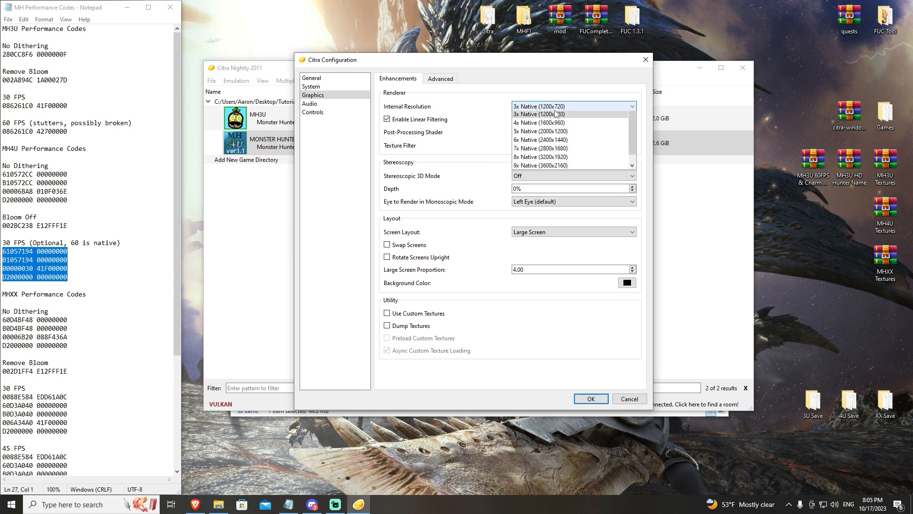
click(541, 114)
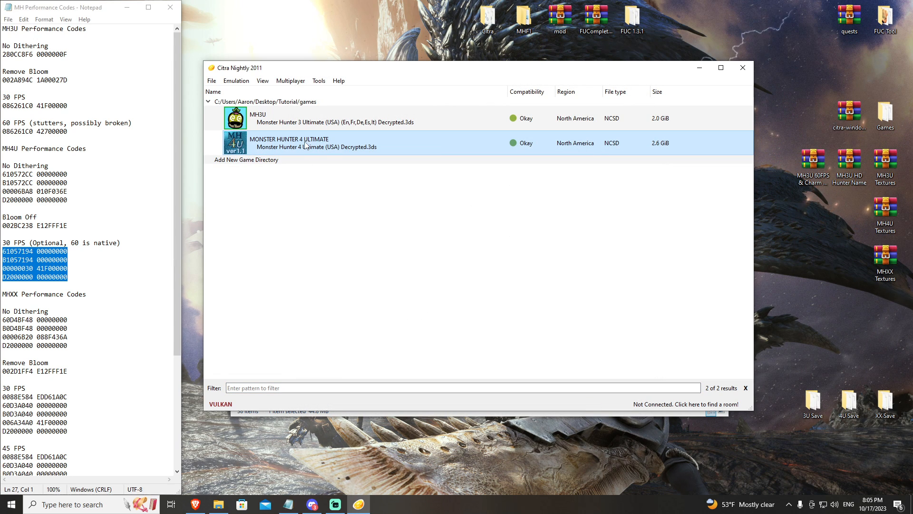
double_click(316, 143)
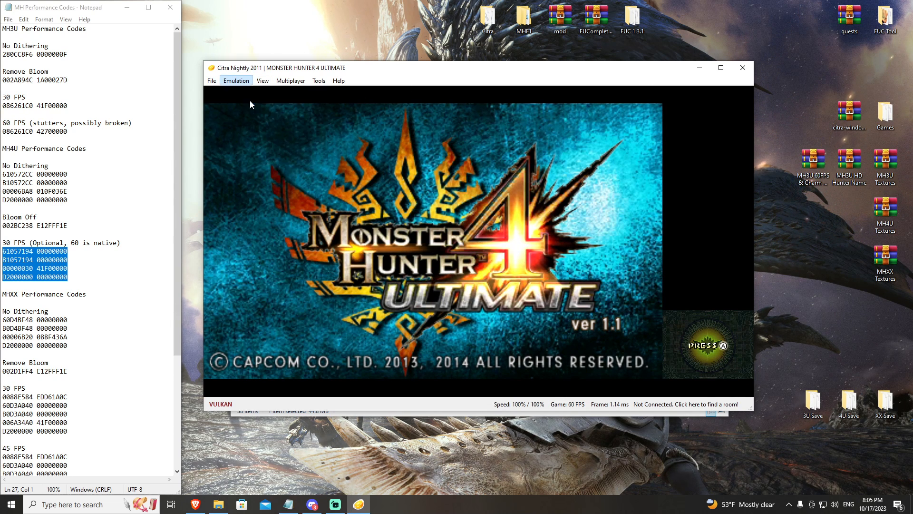
right_click(289, 143)
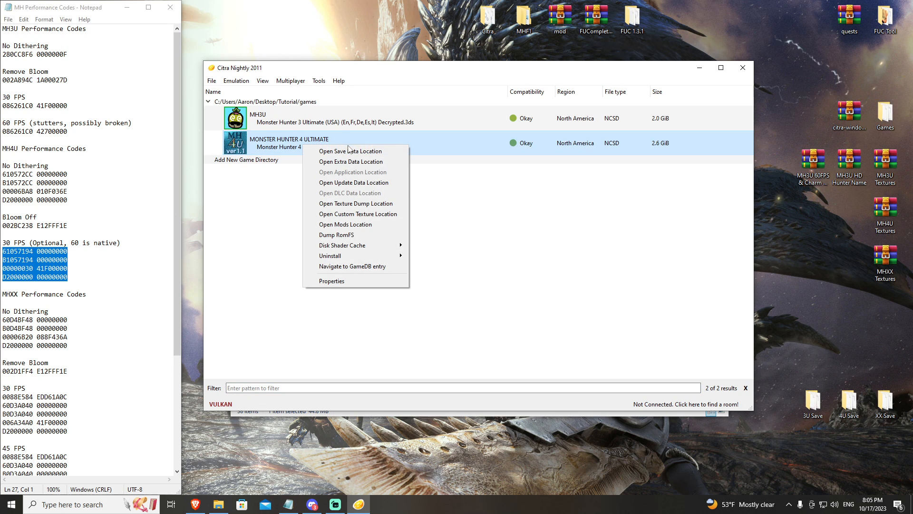
click(351, 151)
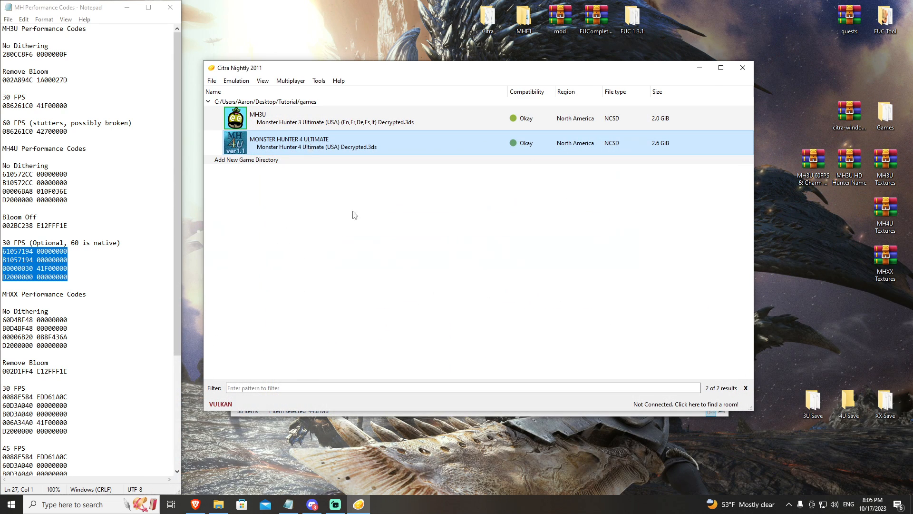
double_click(379, 143)
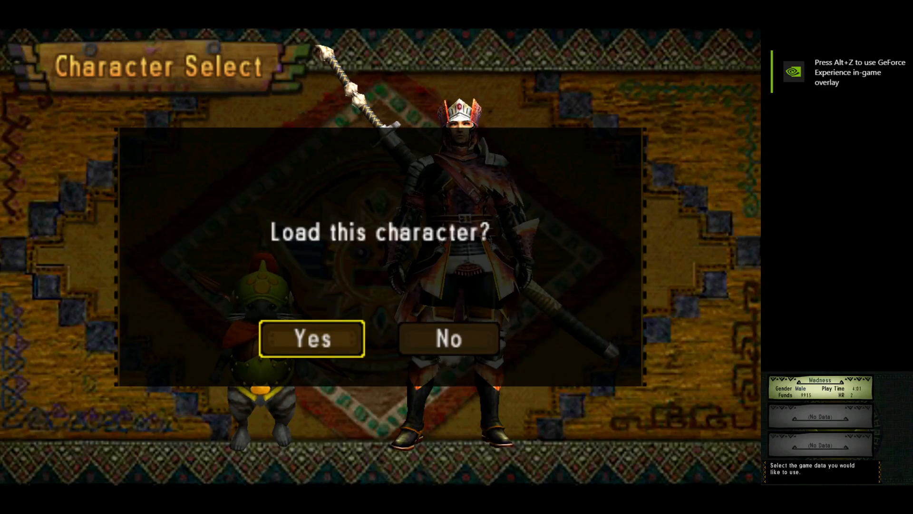
click(311, 339)
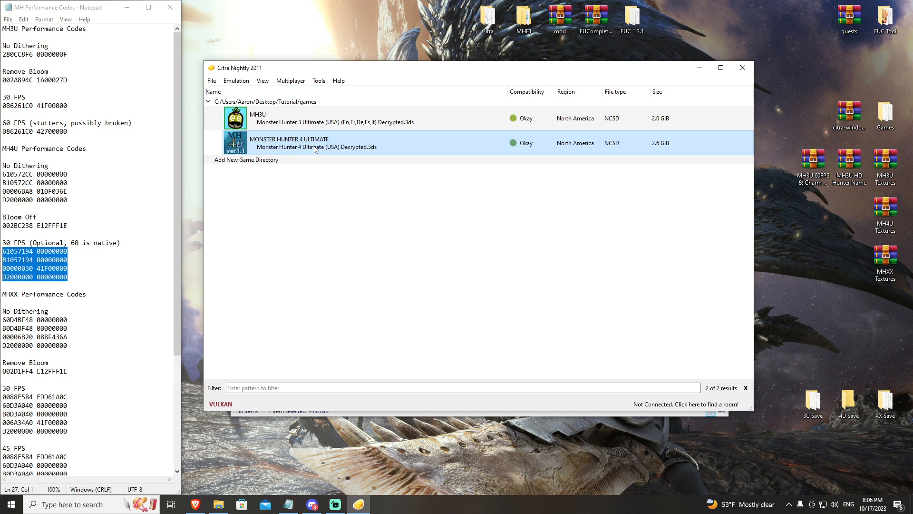
- Open MH4U's mods location and extract the MH4U Textures archive there via 7-Zip Extract Here
right_click(314, 143)
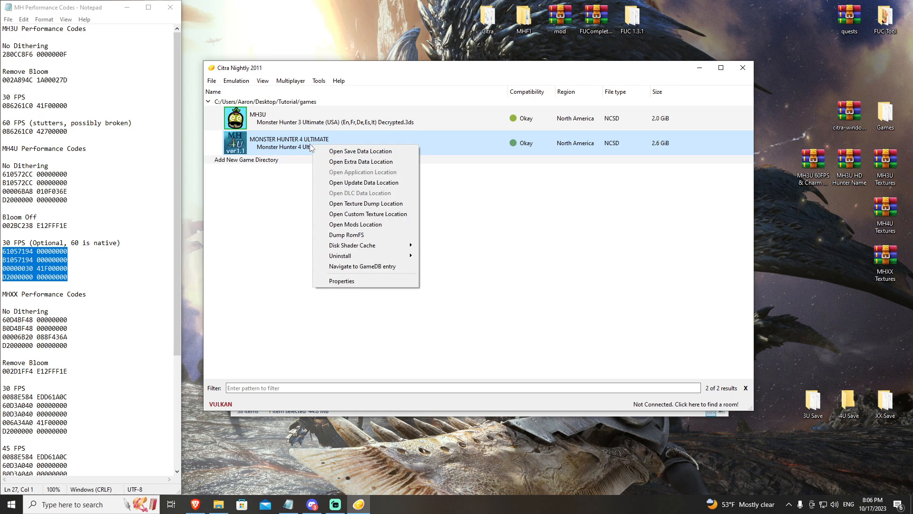
mouse_move(355, 224)
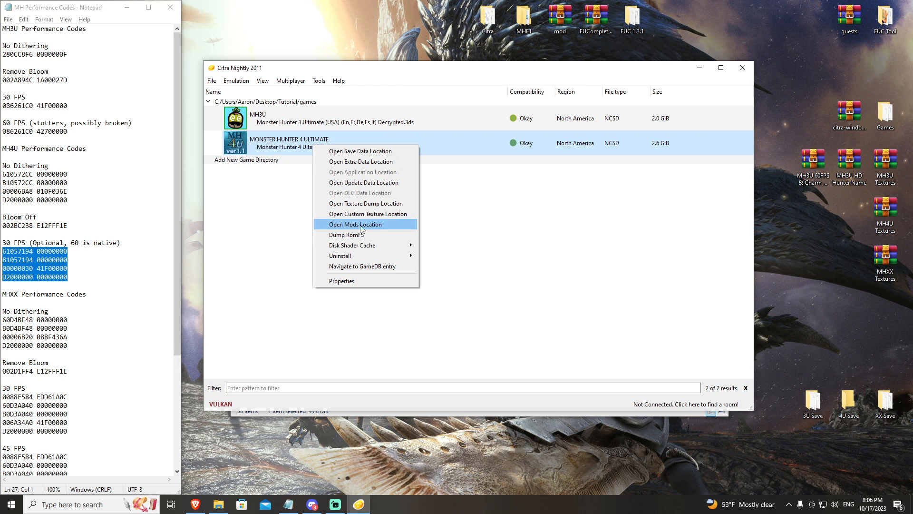
click(355, 224)
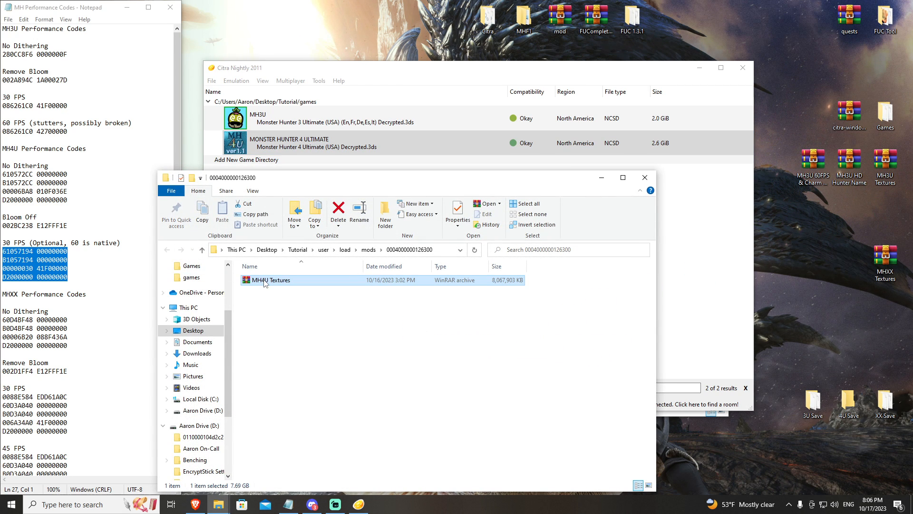
right_click(269, 280)
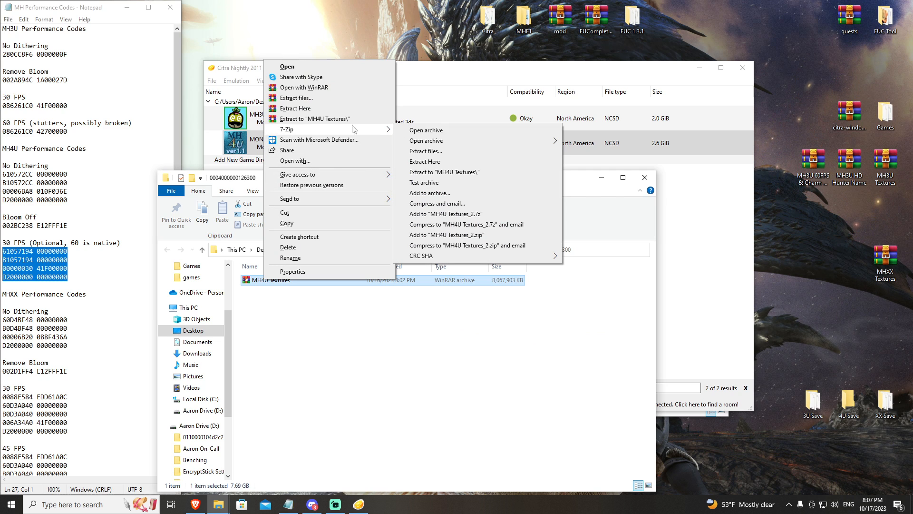
click(443, 172)
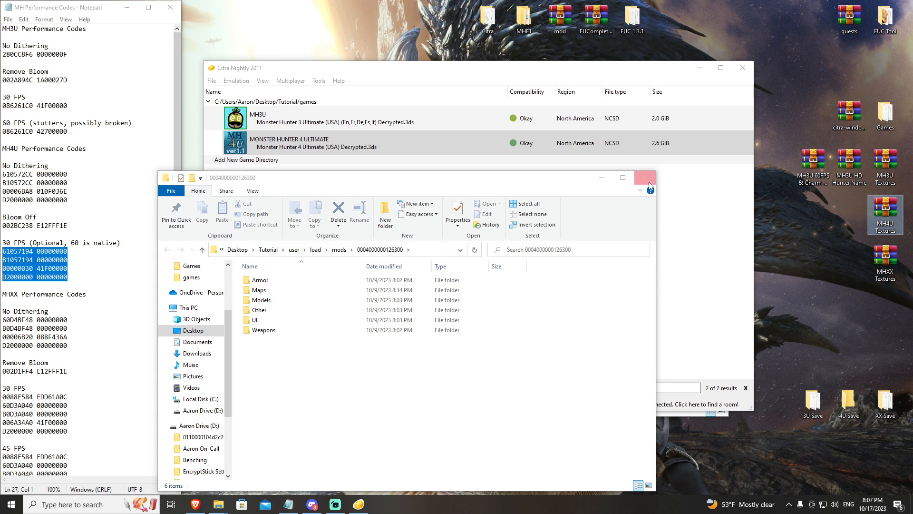
- Enable Use Custom Textures, set internal resolution to 10x Native (4000x2400), and save
click(236, 81)
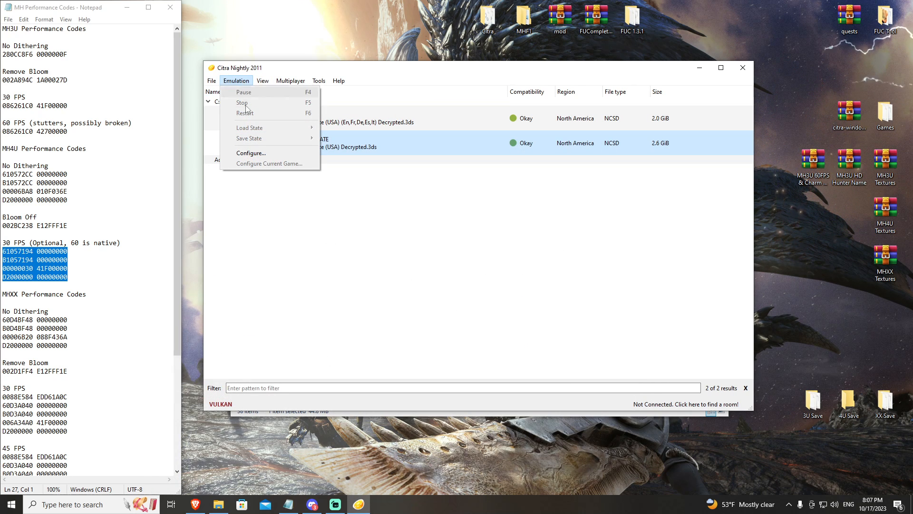
click(251, 153)
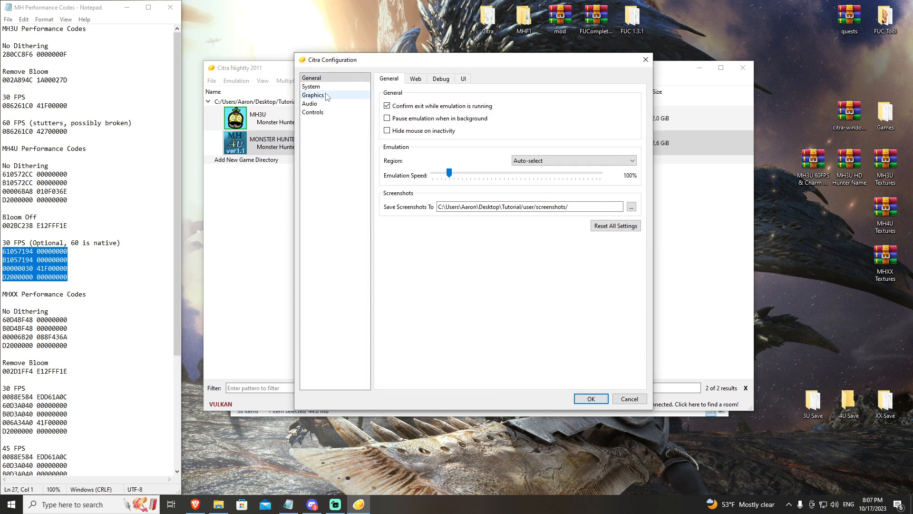
click(314, 95)
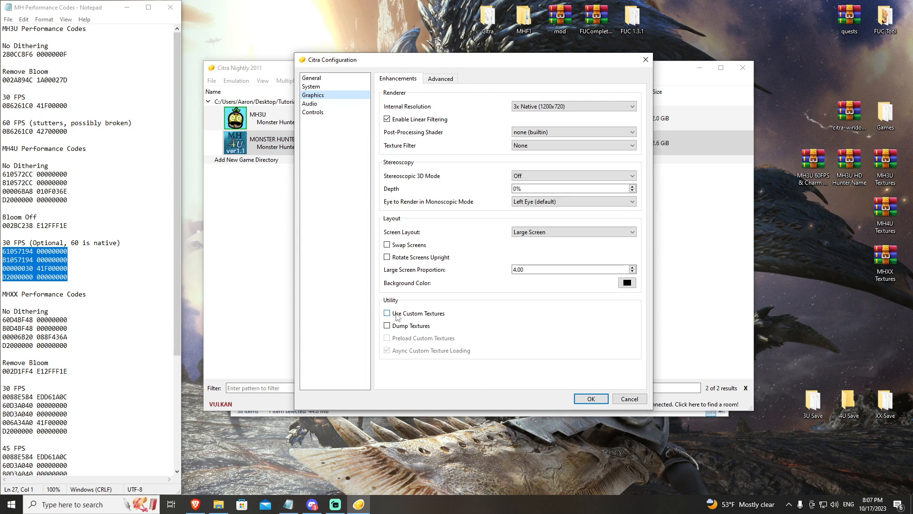
click(386, 313)
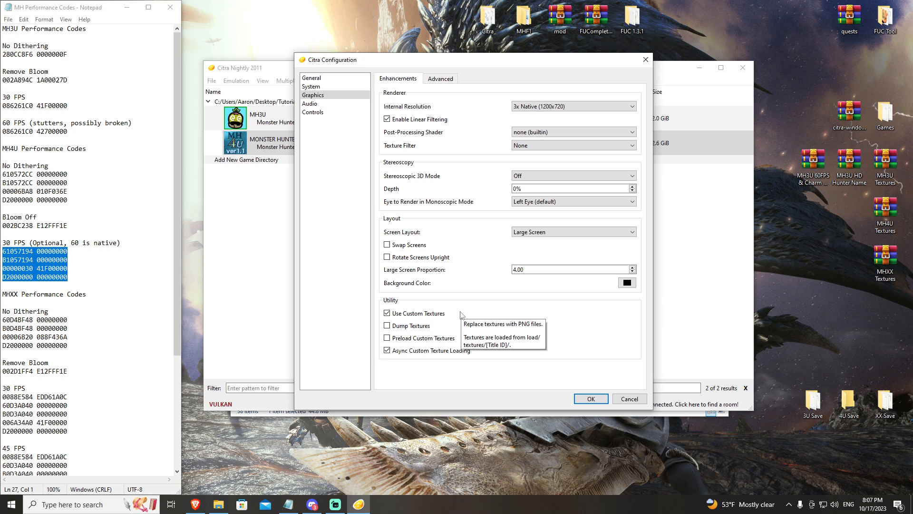
mouse_move(366, 314)
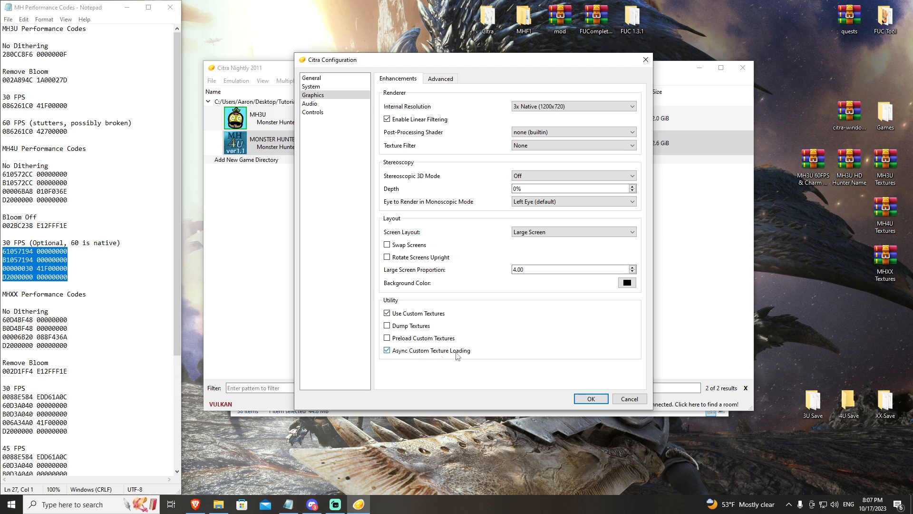
mouse_move(489, 353)
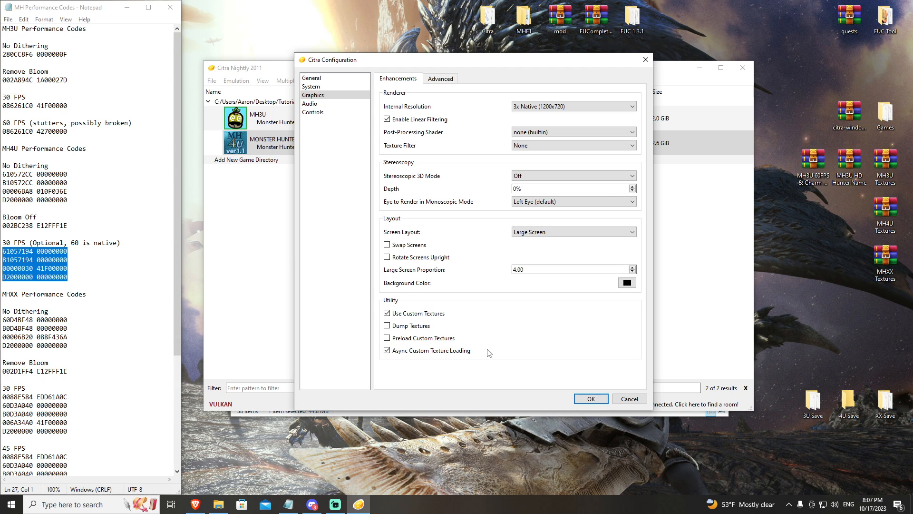
mouse_move(488, 353)
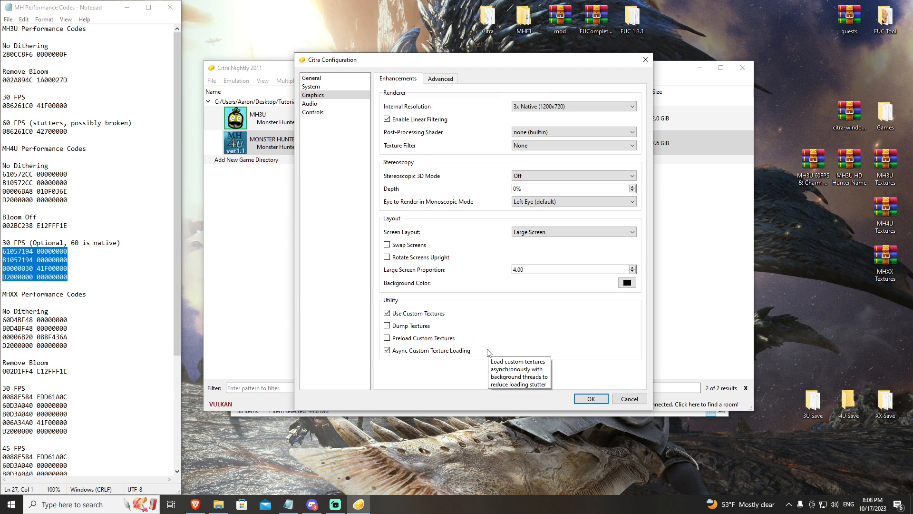
mouse_move(414, 348)
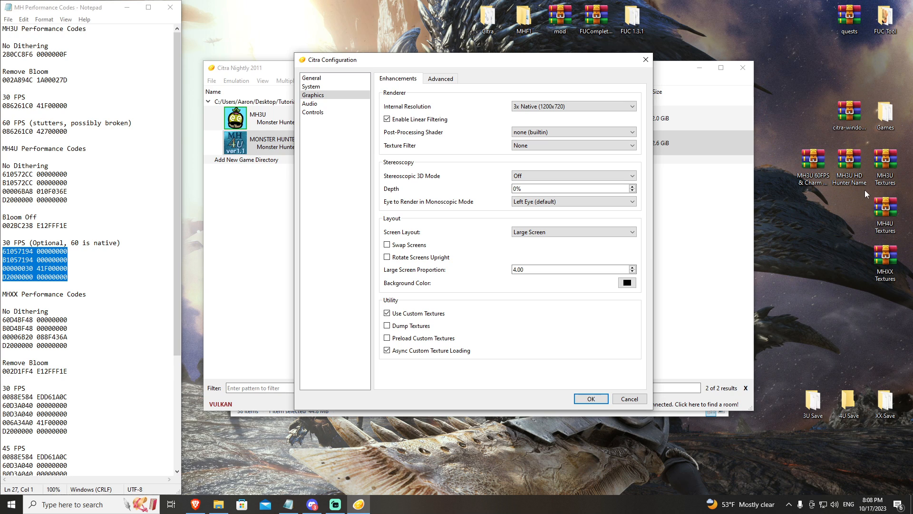
mouse_move(387, 350)
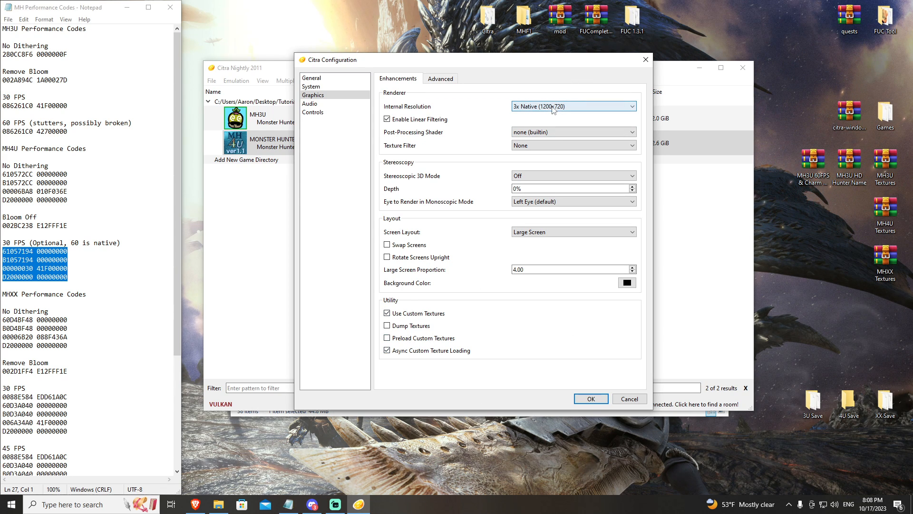
click(572, 106)
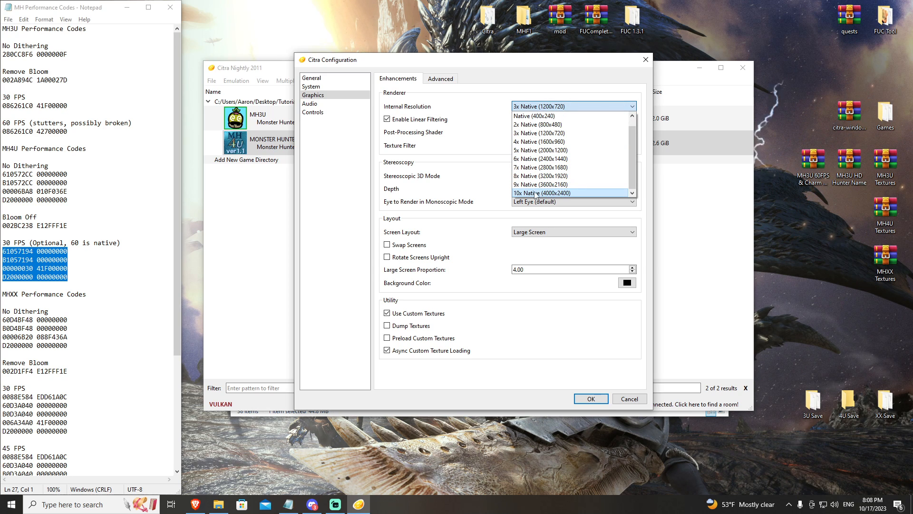
click(540, 193)
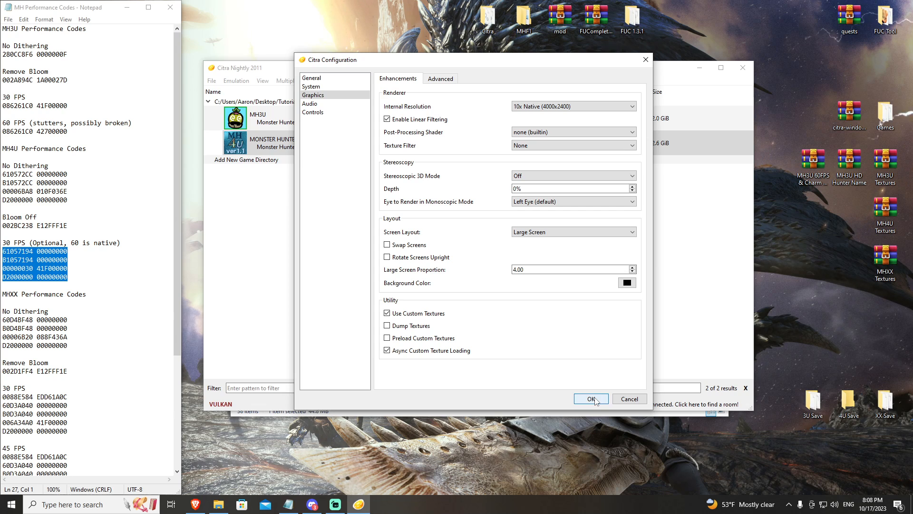
click(591, 399)
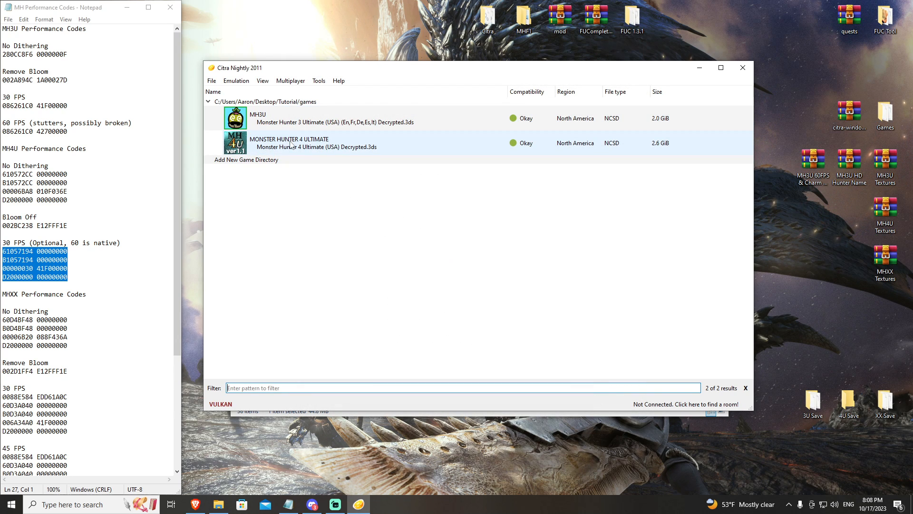
- Stop Monster Hunter 4 Ultimate emulation from Citra's menu bar
click(262, 80)
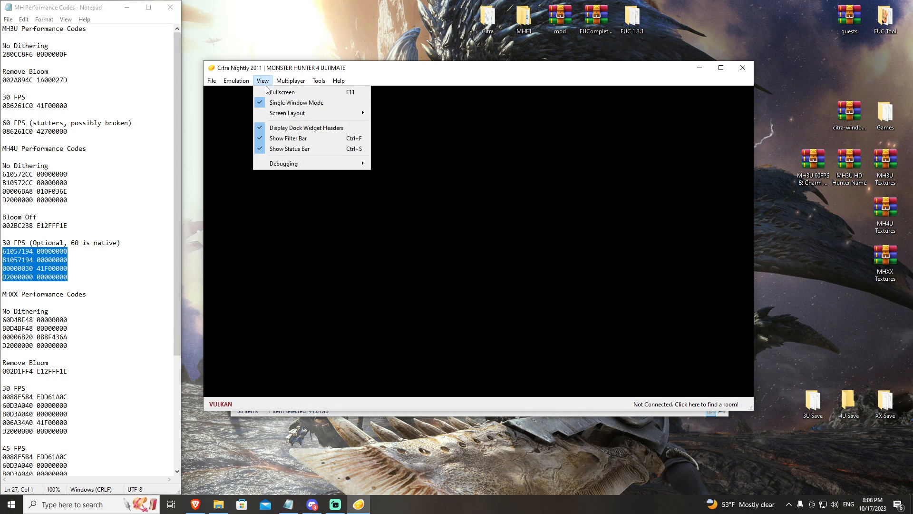
click(281, 91)
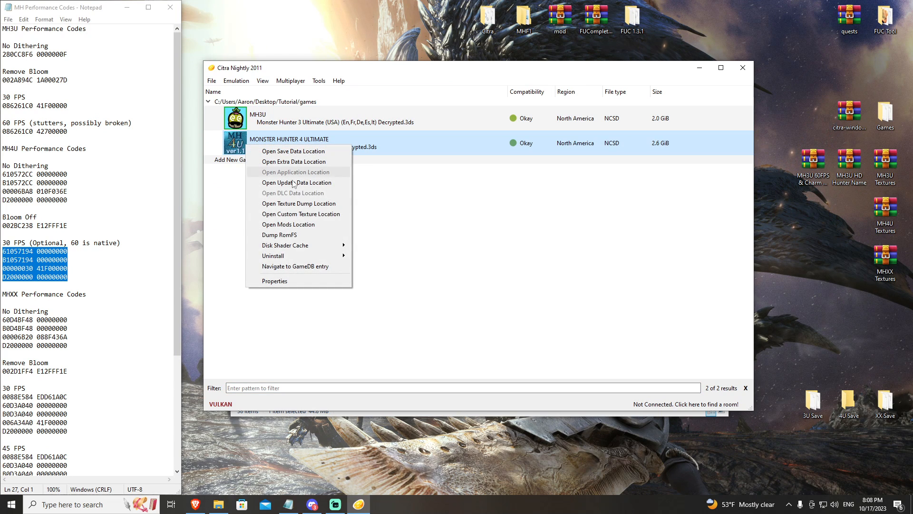
- Open Monster Hunter 4 Ultimate's properties and the emulator's graphics configuration settings
click(275, 281)
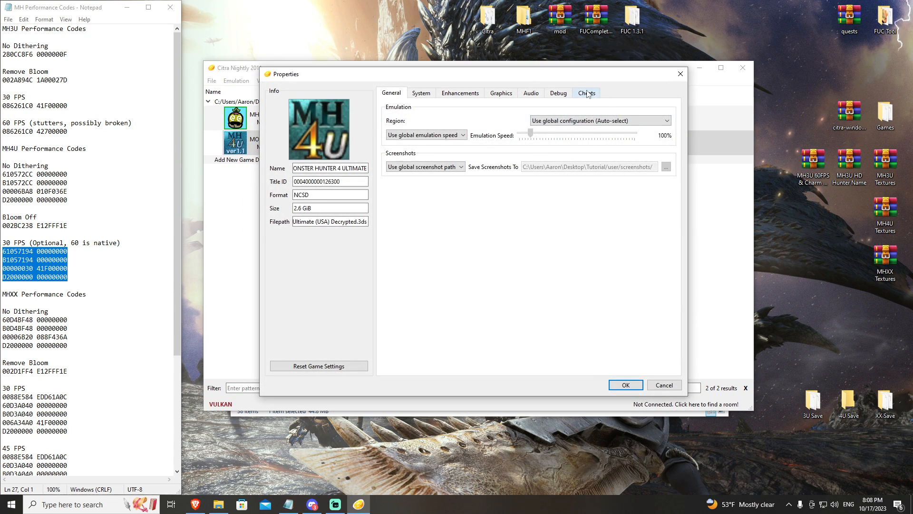
click(236, 81)
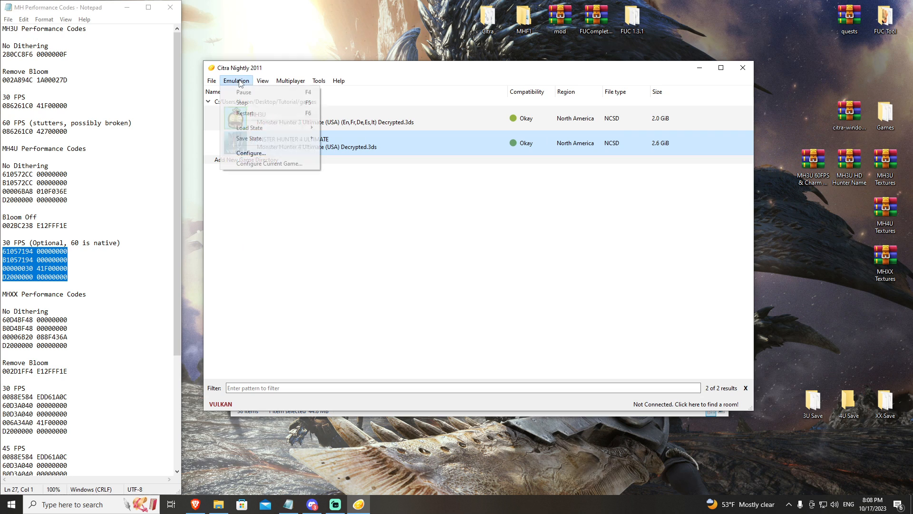
click(251, 153)
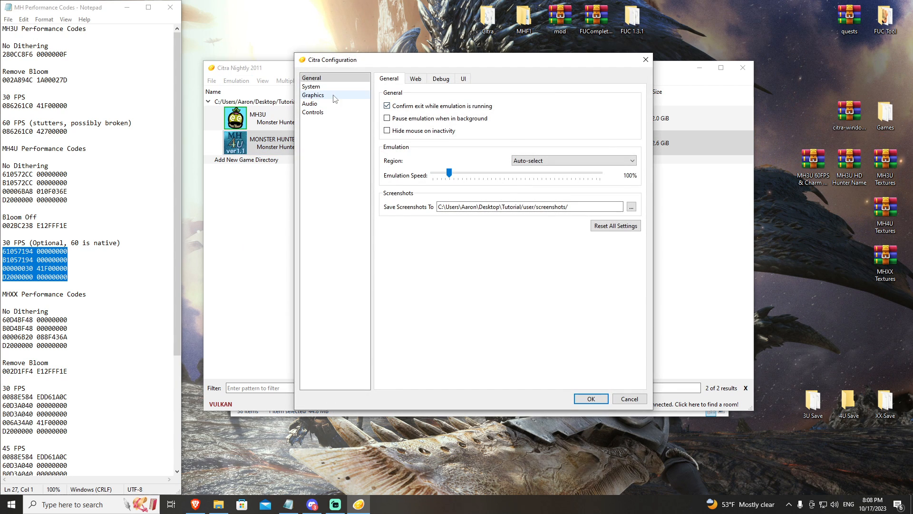
click(314, 95)
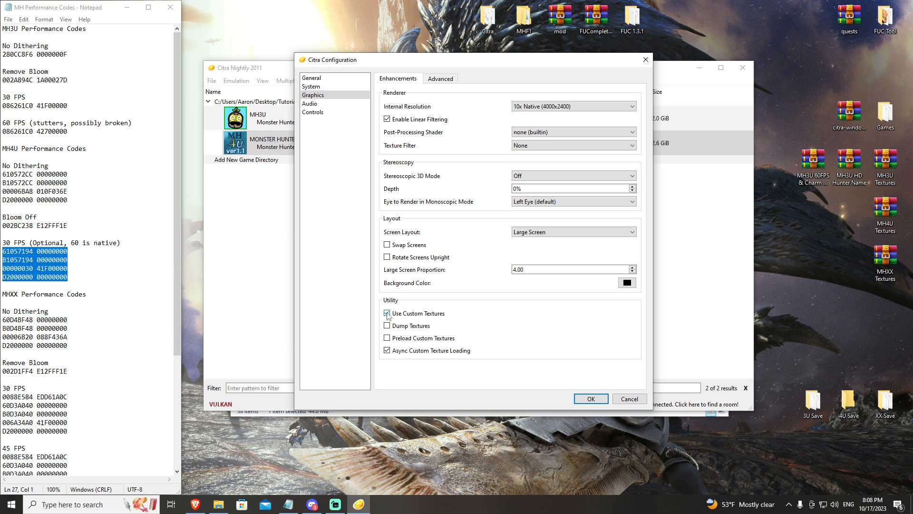
click(590, 399)
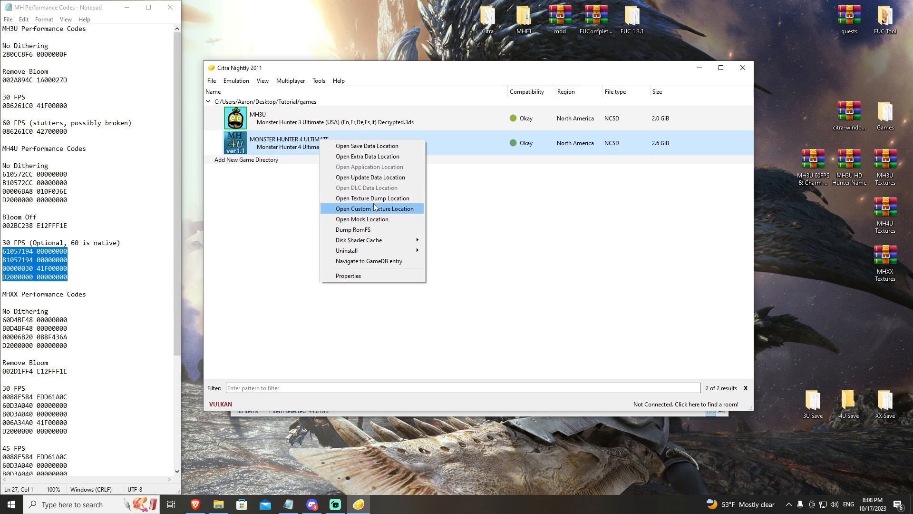
- Open the game's custom texture, texture dump and mods folders from its context menu
click(376, 209)
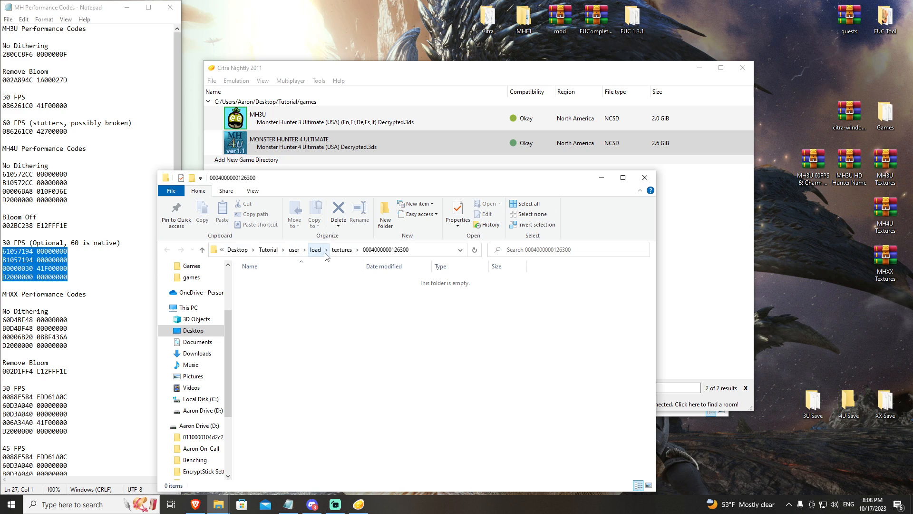
right_click(291, 143)
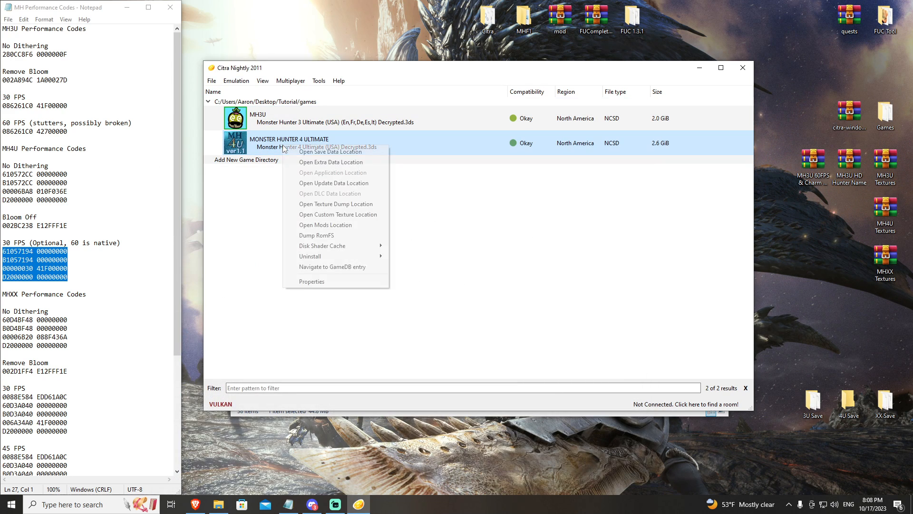
click(335, 204)
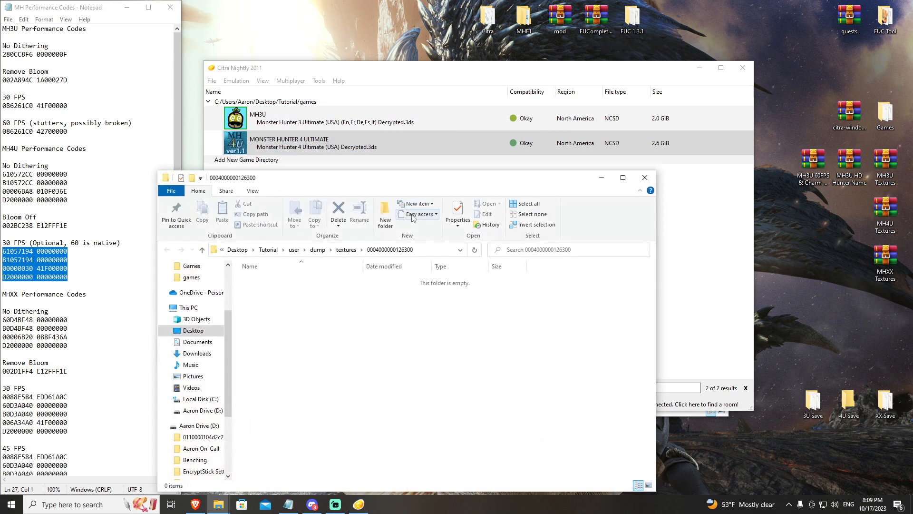
right_click(314, 143)
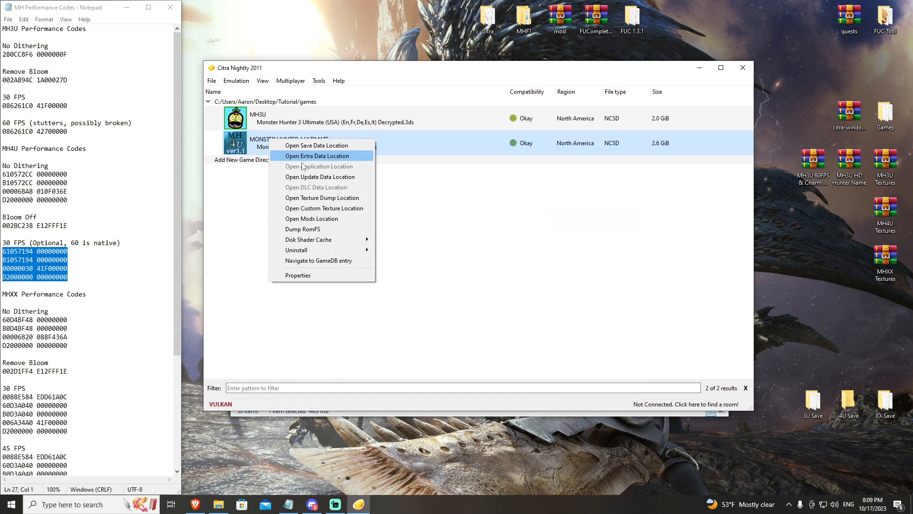
click(318, 155)
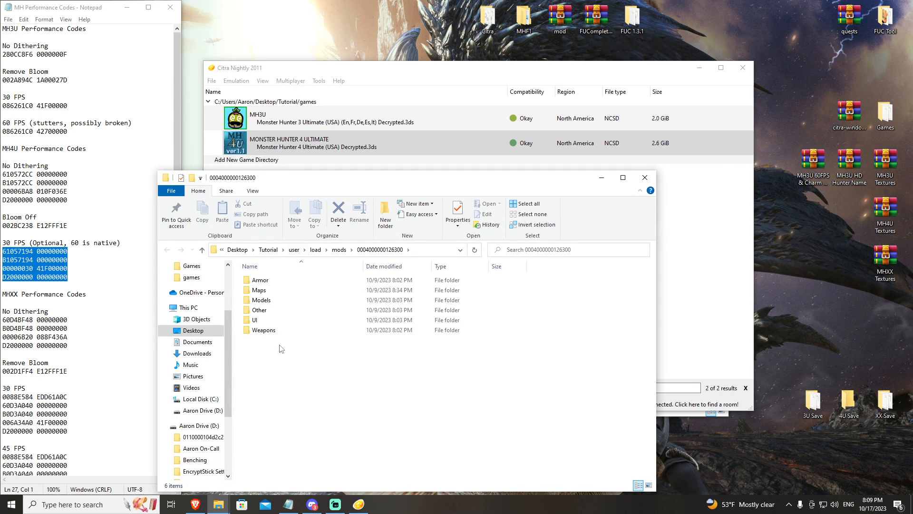
- Reopen the custom texture folder, close it, and bring up the game's context menu
right_click(280, 314)
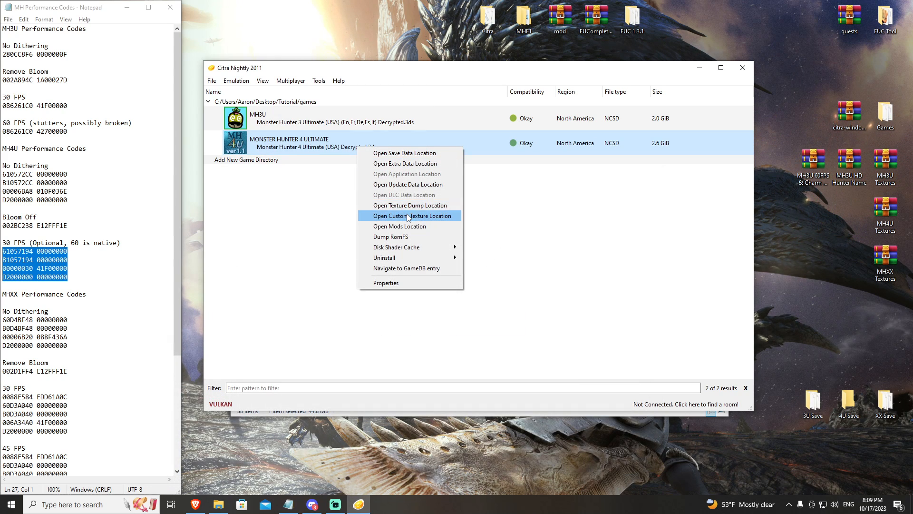
click(410, 216)
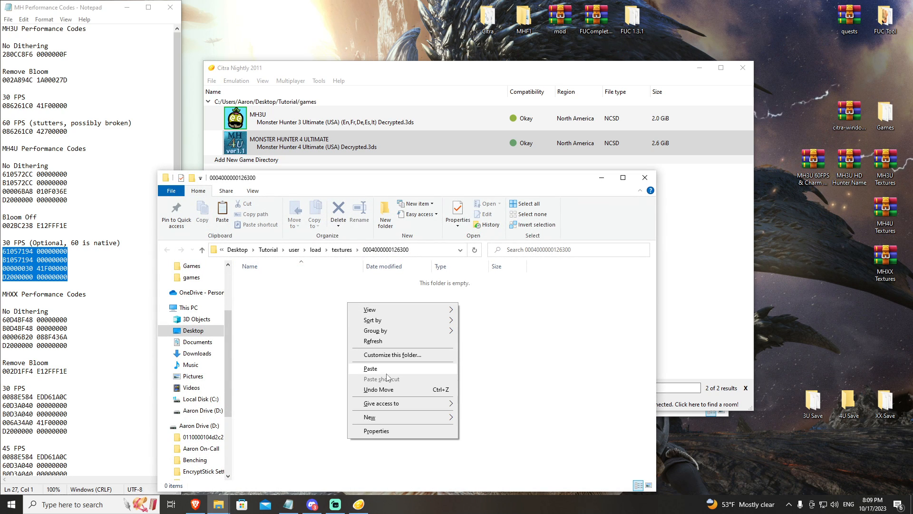
click(371, 368)
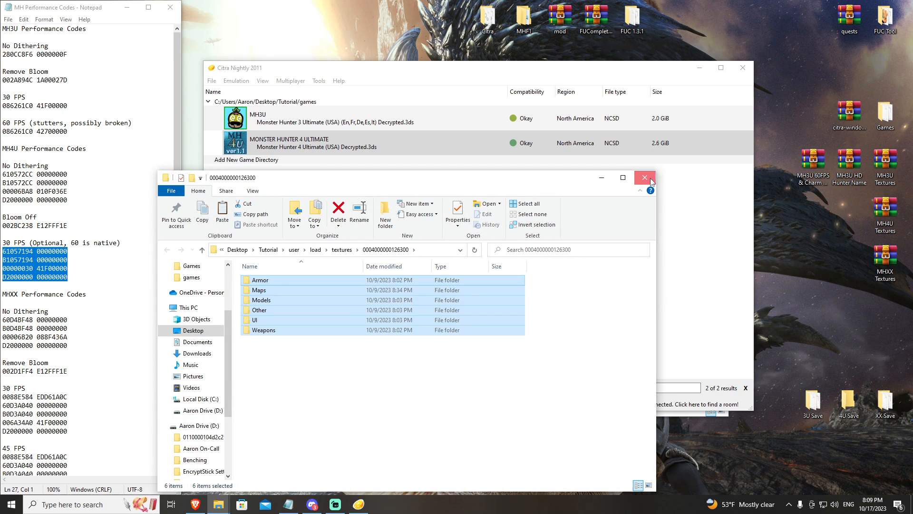
right_click(288, 143)
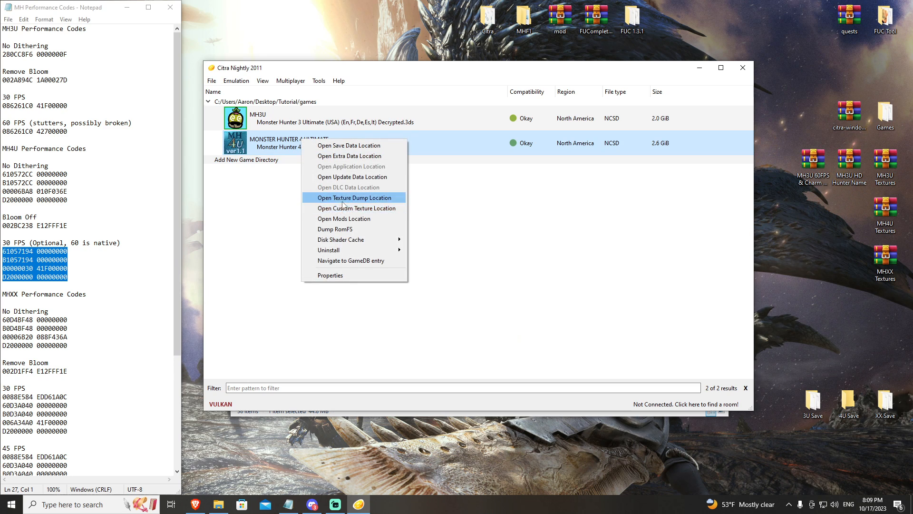
mouse_move(355, 208)
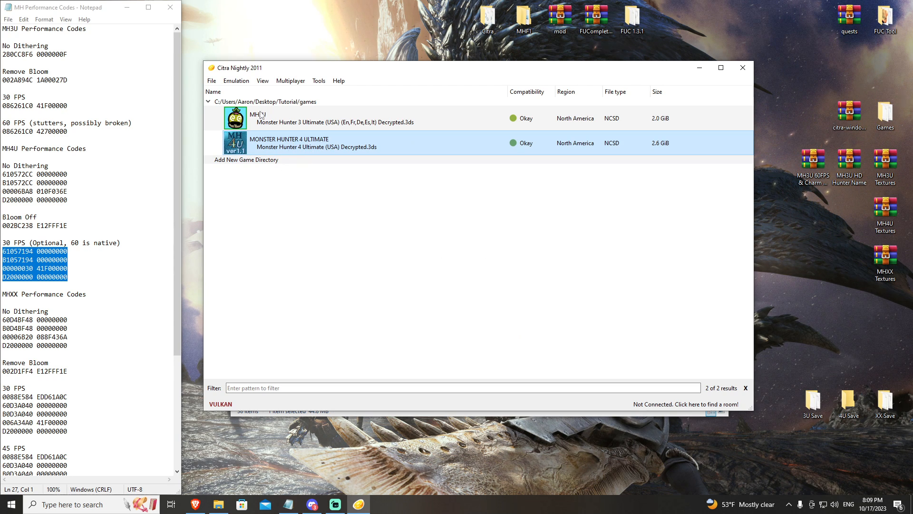
- Launch Monster Hunter 4 Ultimate fullscreen, continue the saved game, and exit fullscreen in the village
click(262, 81)
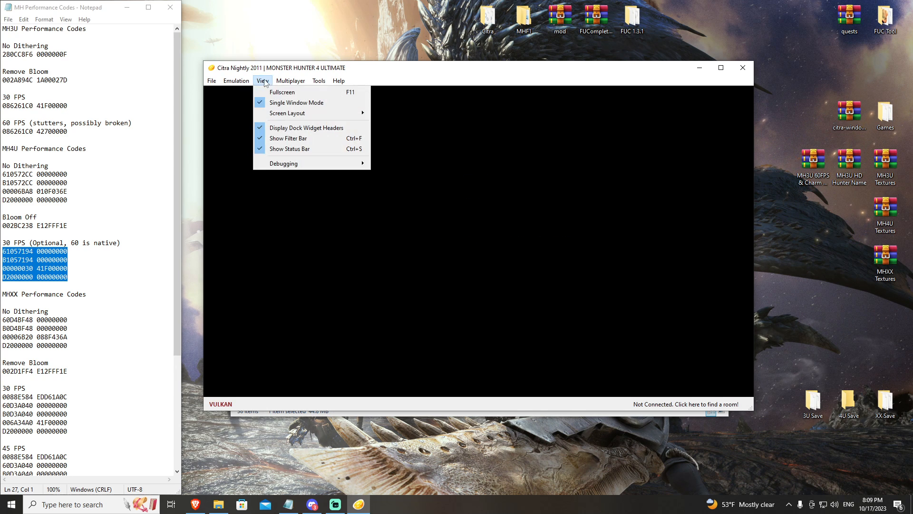
click(282, 92)
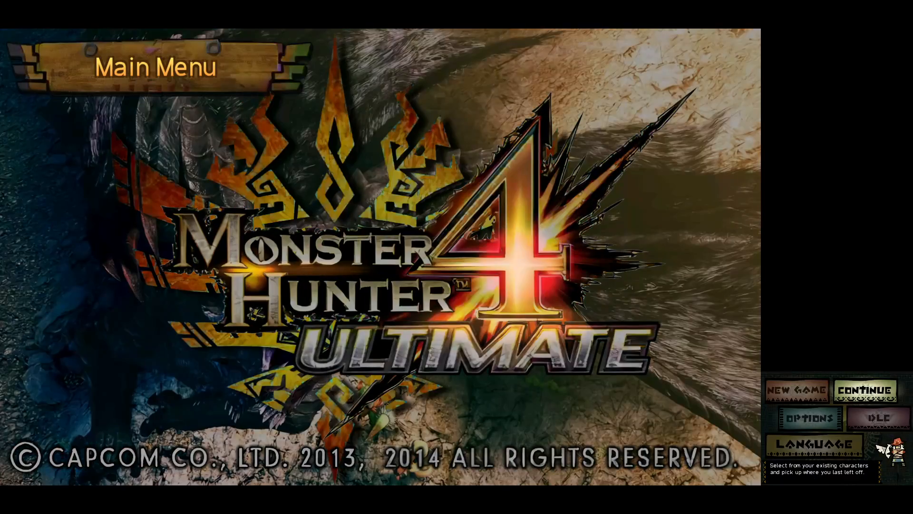
click(864, 390)
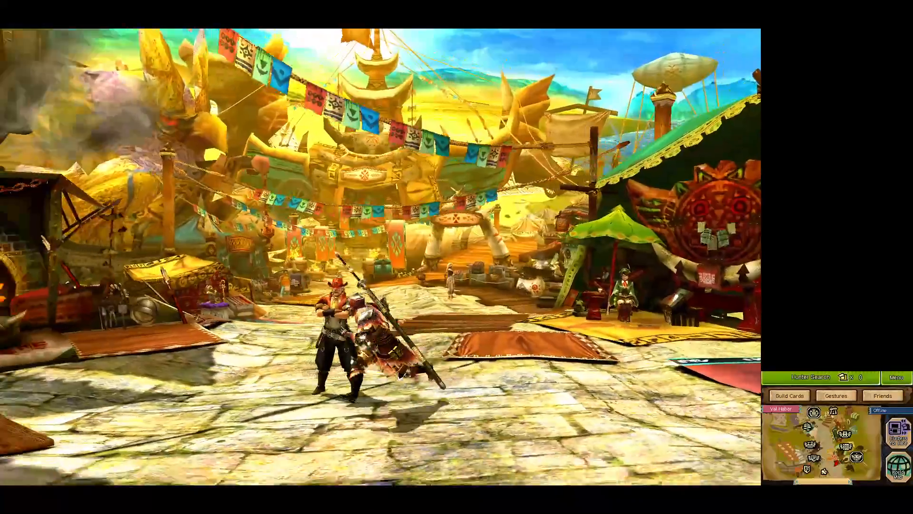
key(w)
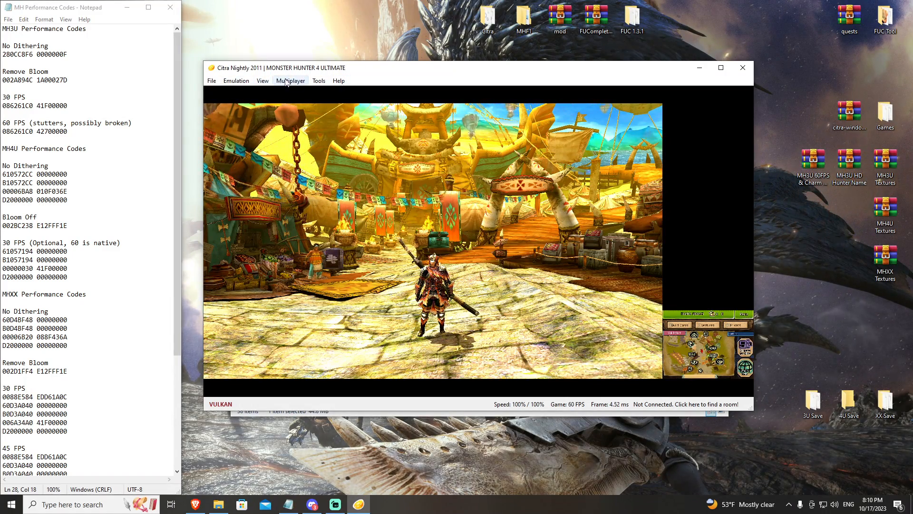
- Open Multiplayer Direct Connect to Room and check the server address field
click(290, 80)
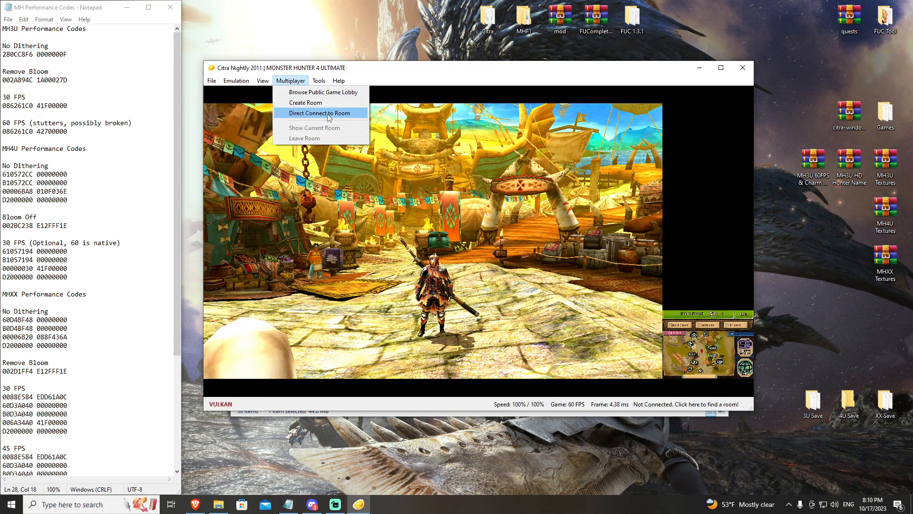
click(319, 114)
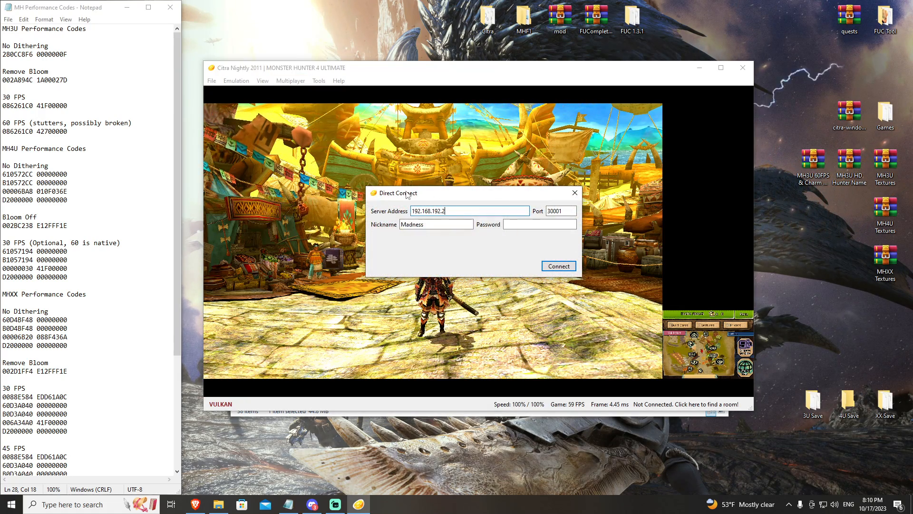
triple_click(469, 211)
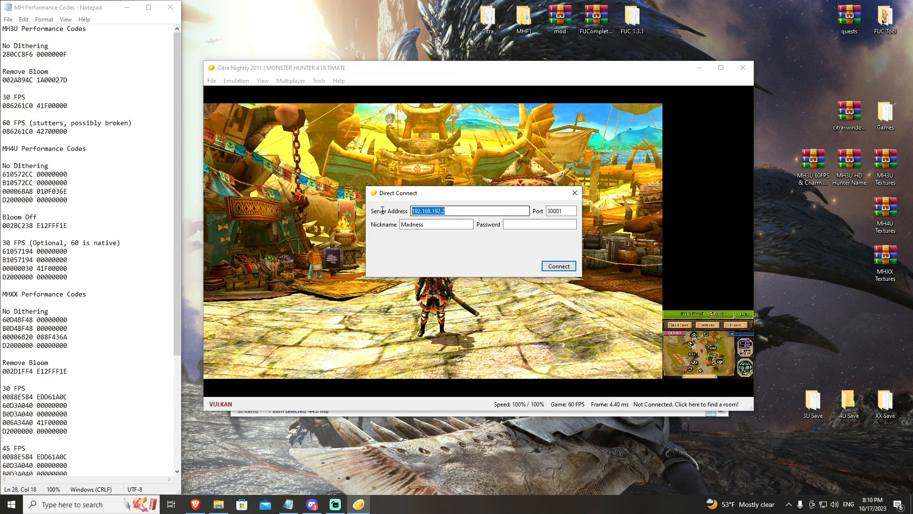
click(454, 211)
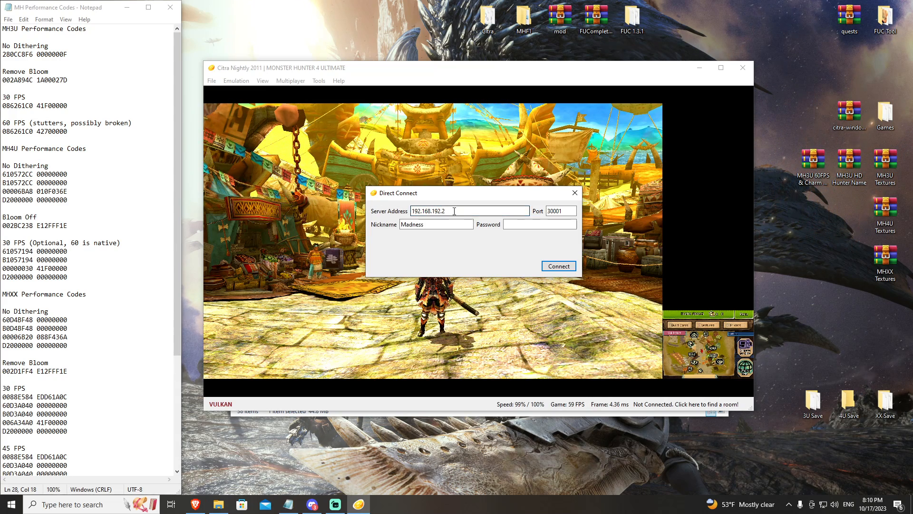
mouse_move(454, 211)
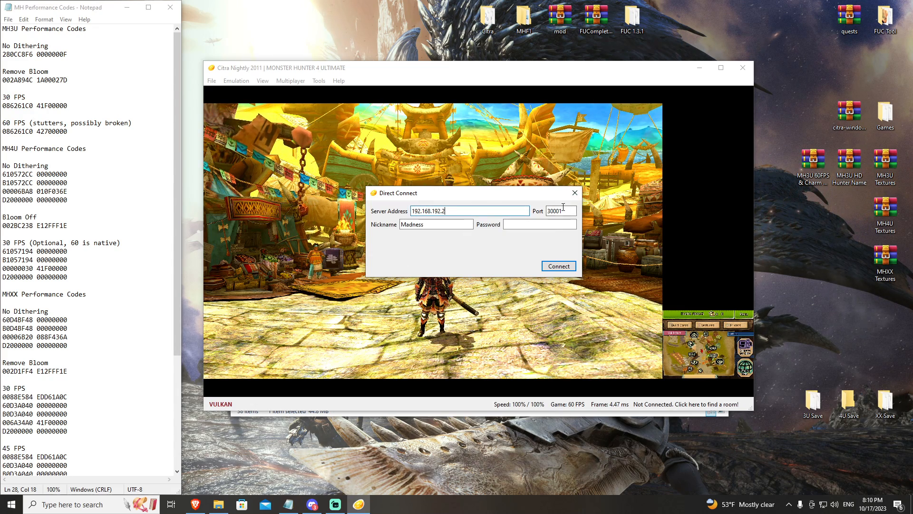
- Set the port to 40001, connect, then close the room chat and leftover dialog
triple_click(561, 210)
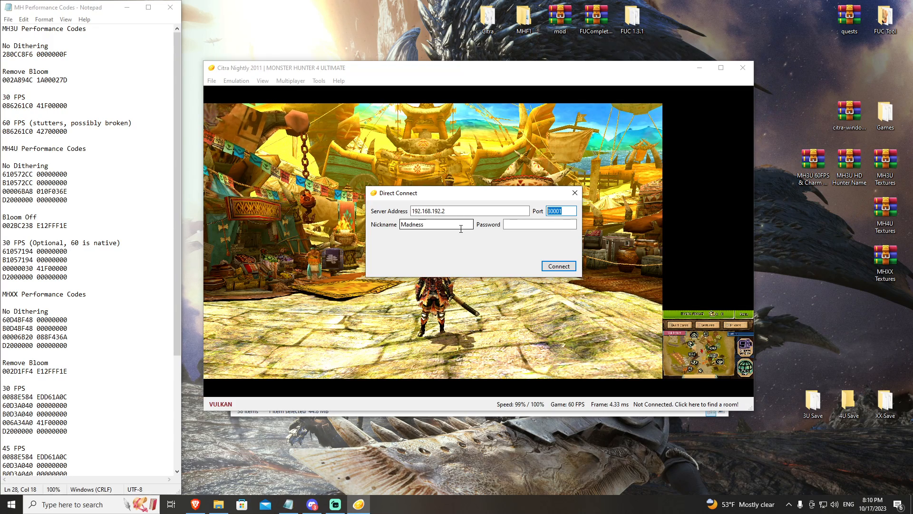
text(4000)
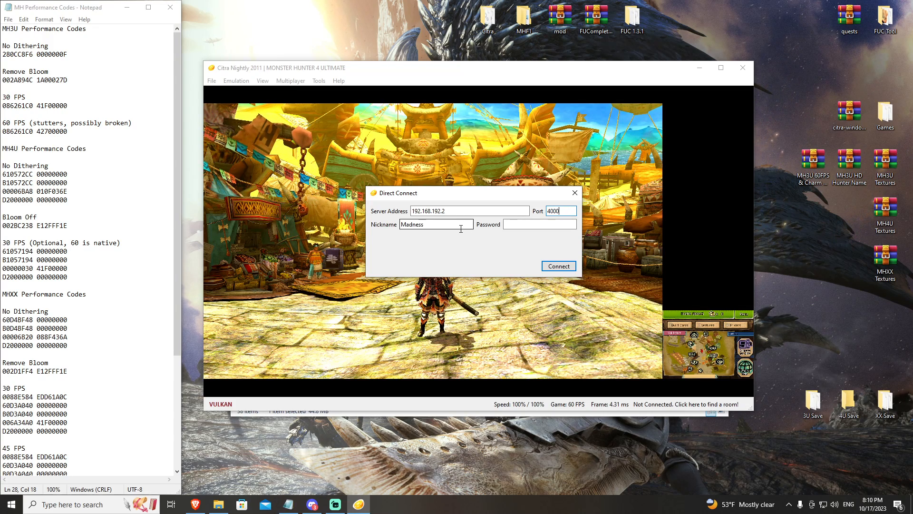
text(1)
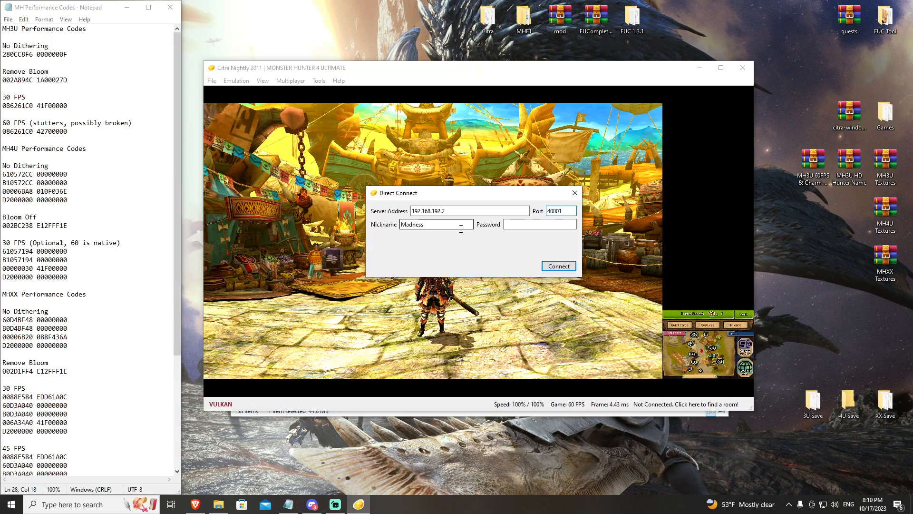
text(40002)
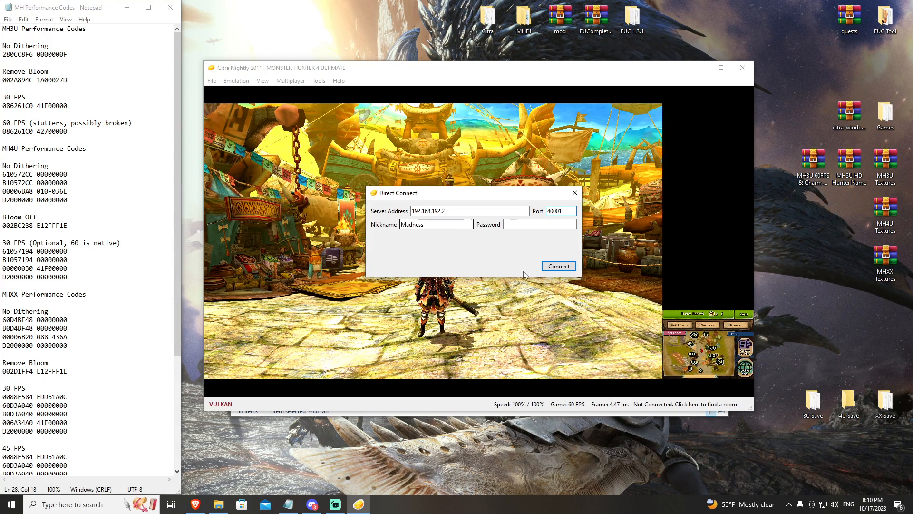
click(557, 267)
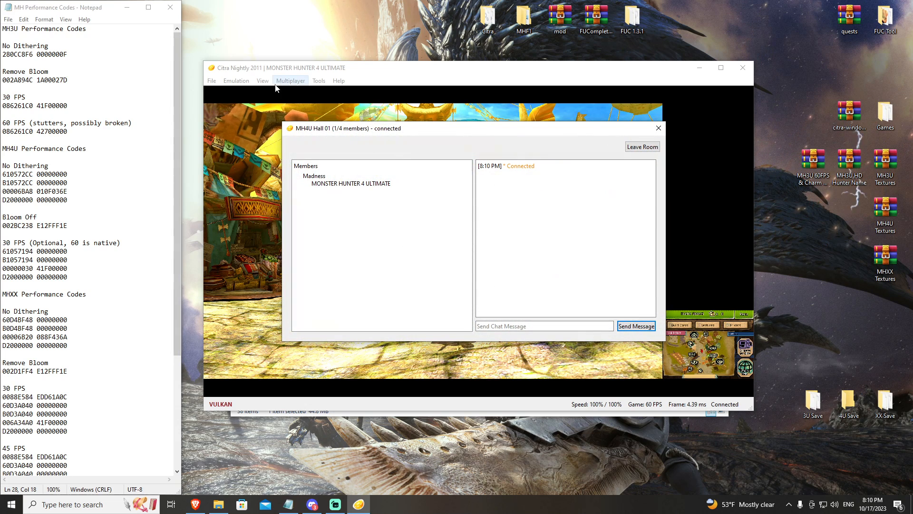
mouse_move(406, 141)
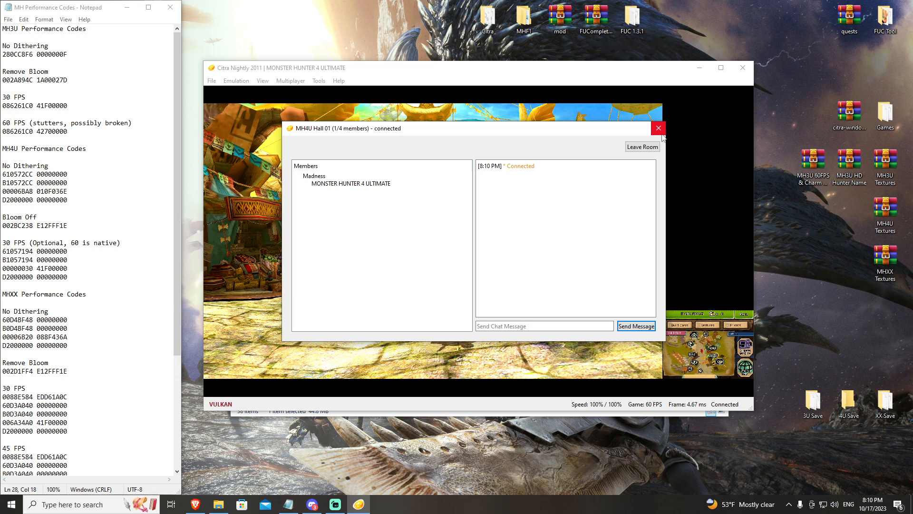
mouse_move(659, 128)
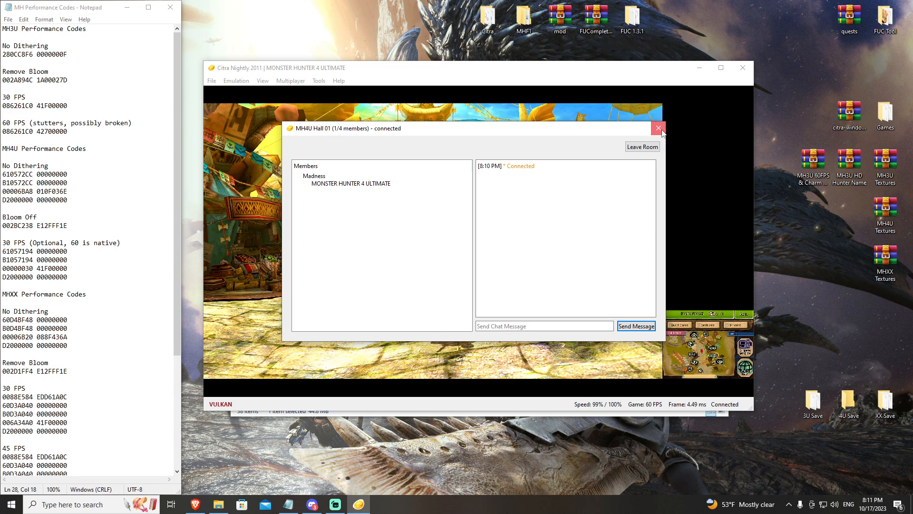
click(659, 128)
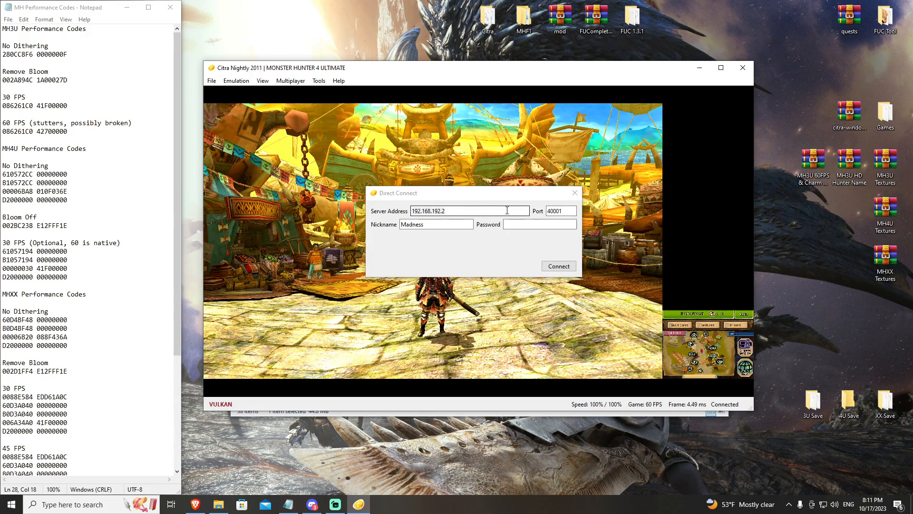
click(557, 265)
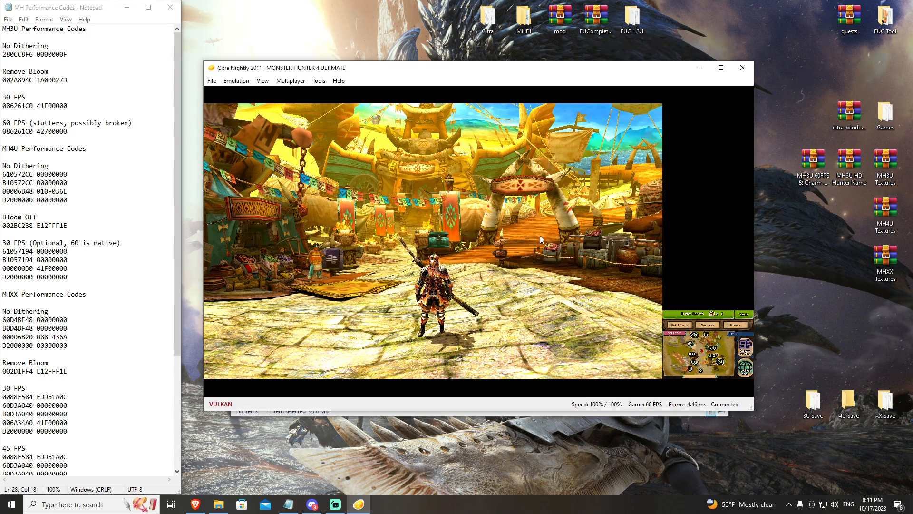
- Switch the game to fullscreen and walk the hunter to the Gathering Hall
click(263, 80)
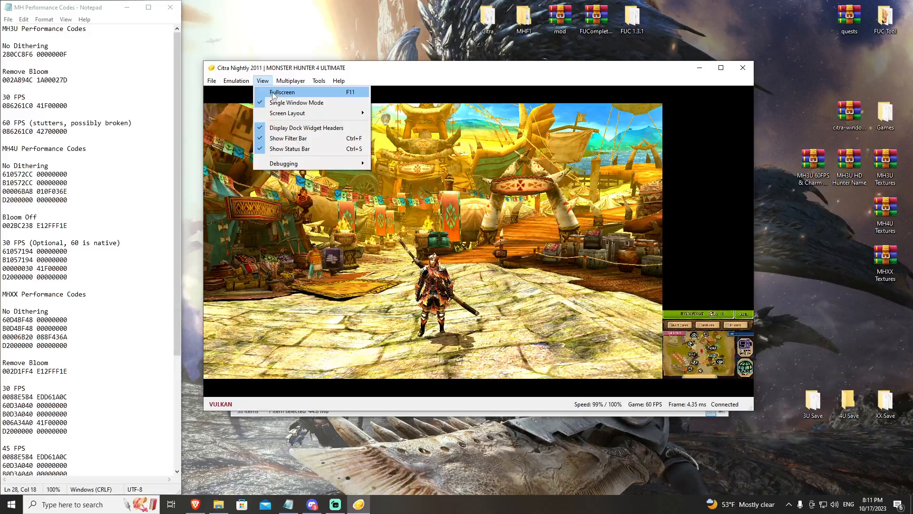
click(282, 91)
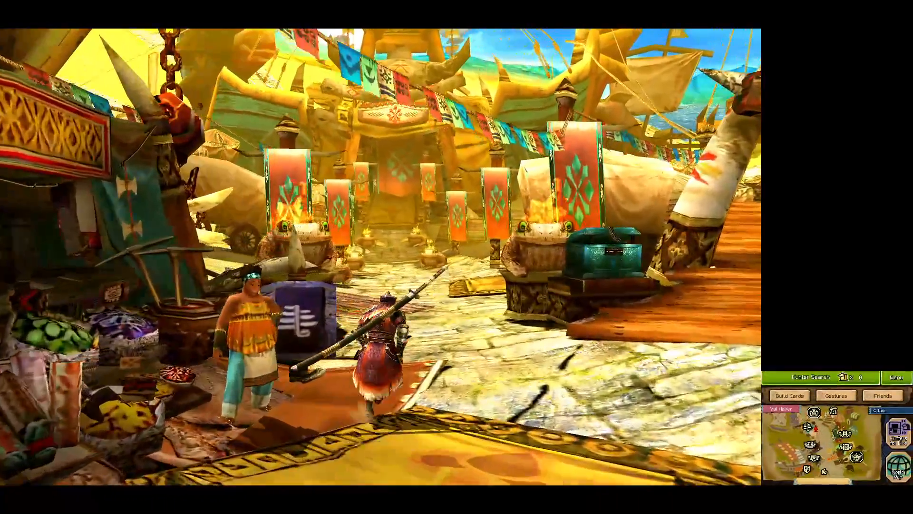
key(w)
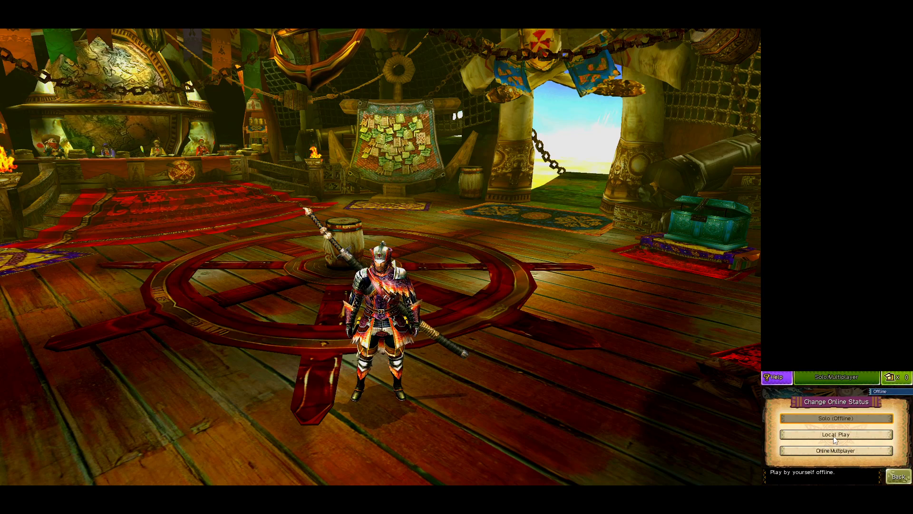
- Set online status to Local Play, start a Gathering Hall session, and close the menu
click(836, 434)
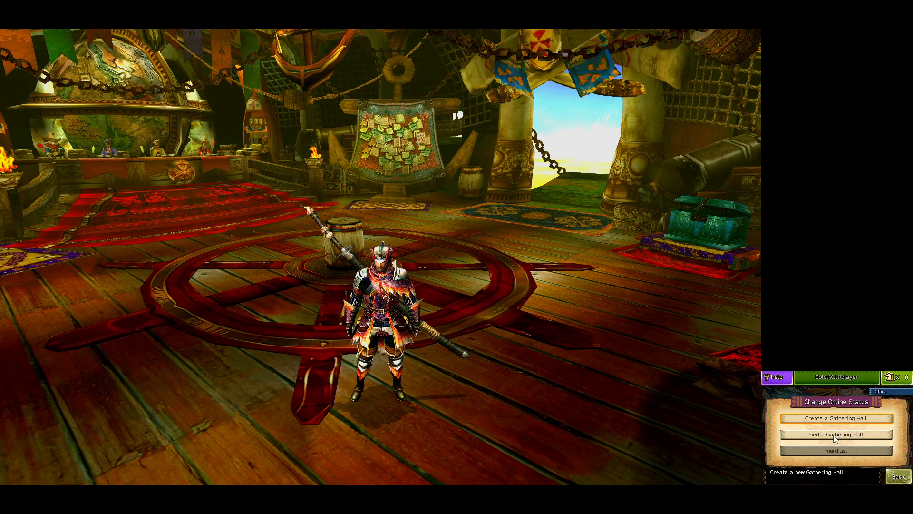
click(835, 434)
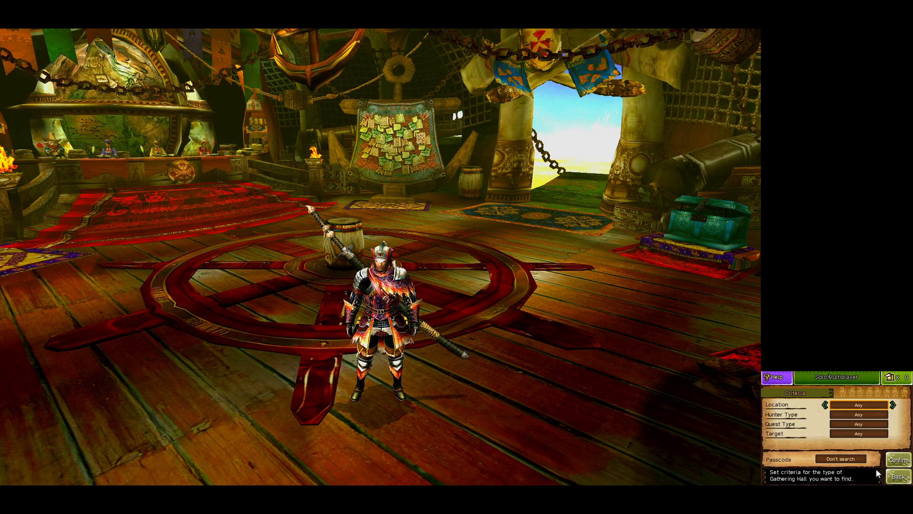
click(898, 476)
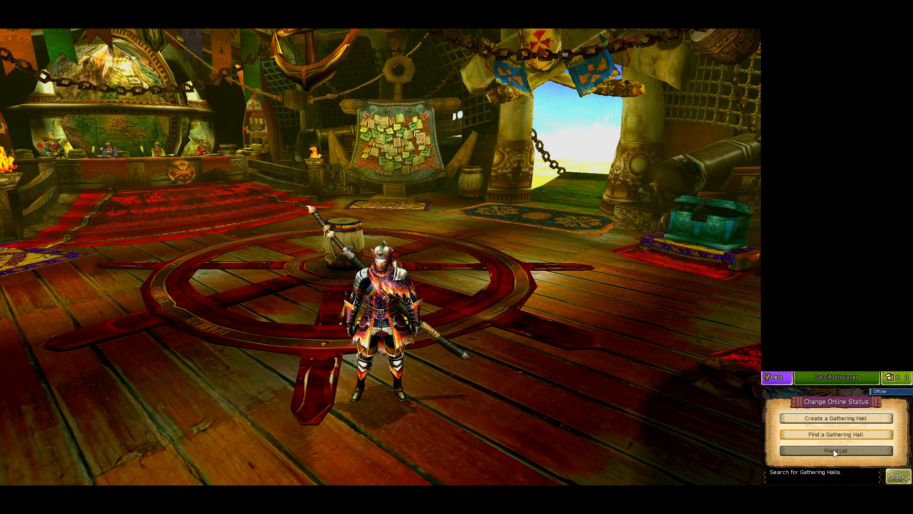
mouse_move(836, 434)
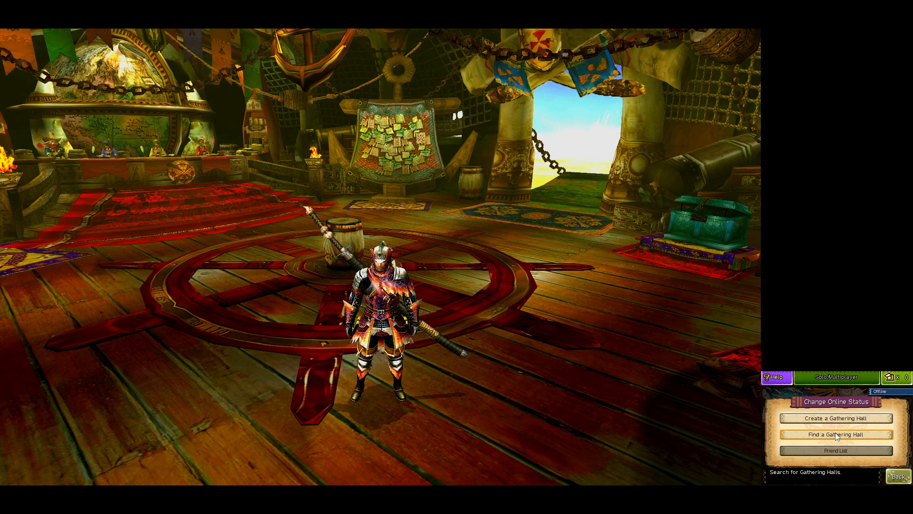
click(835, 418)
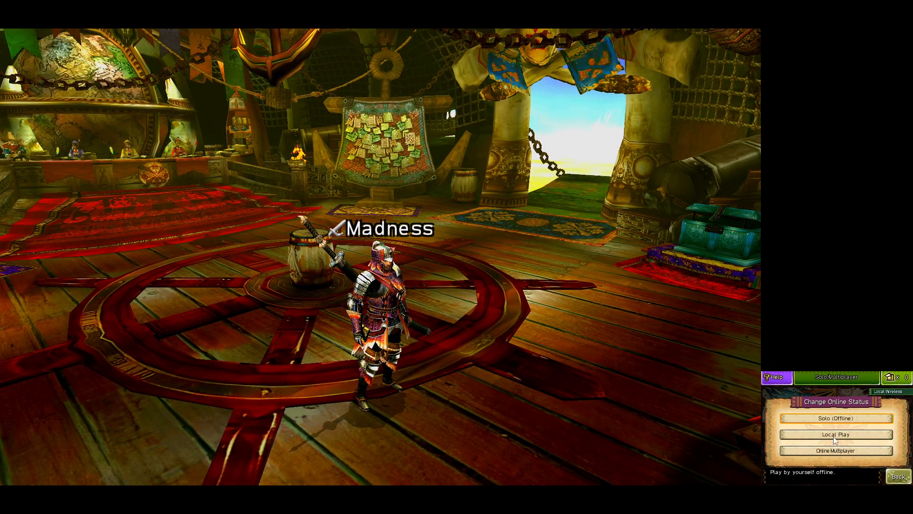
click(837, 434)
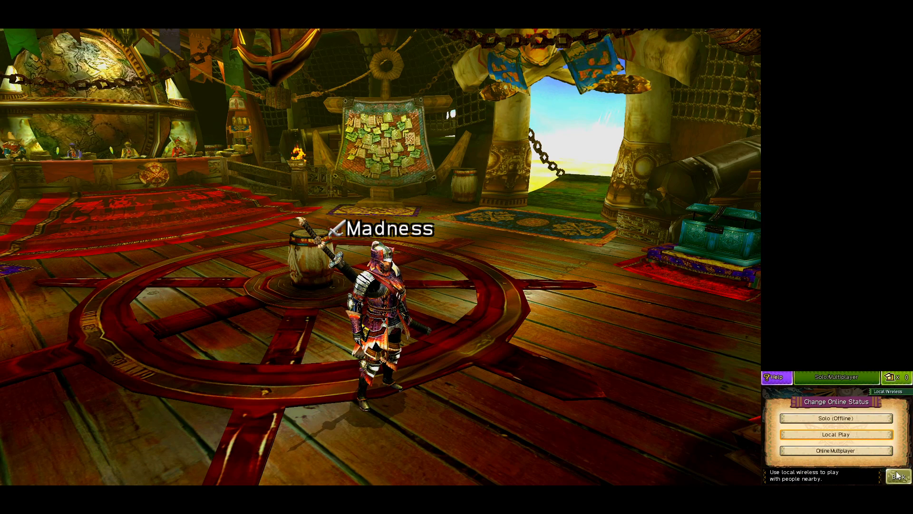
click(899, 476)
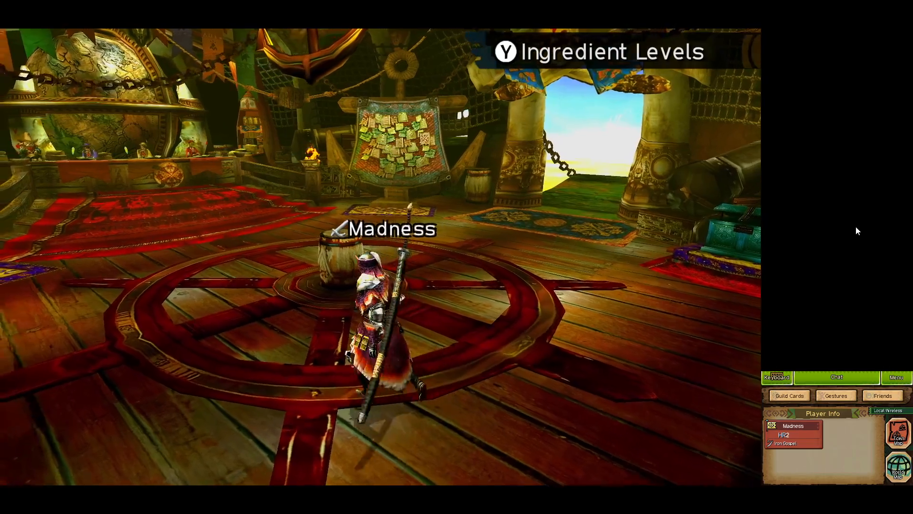